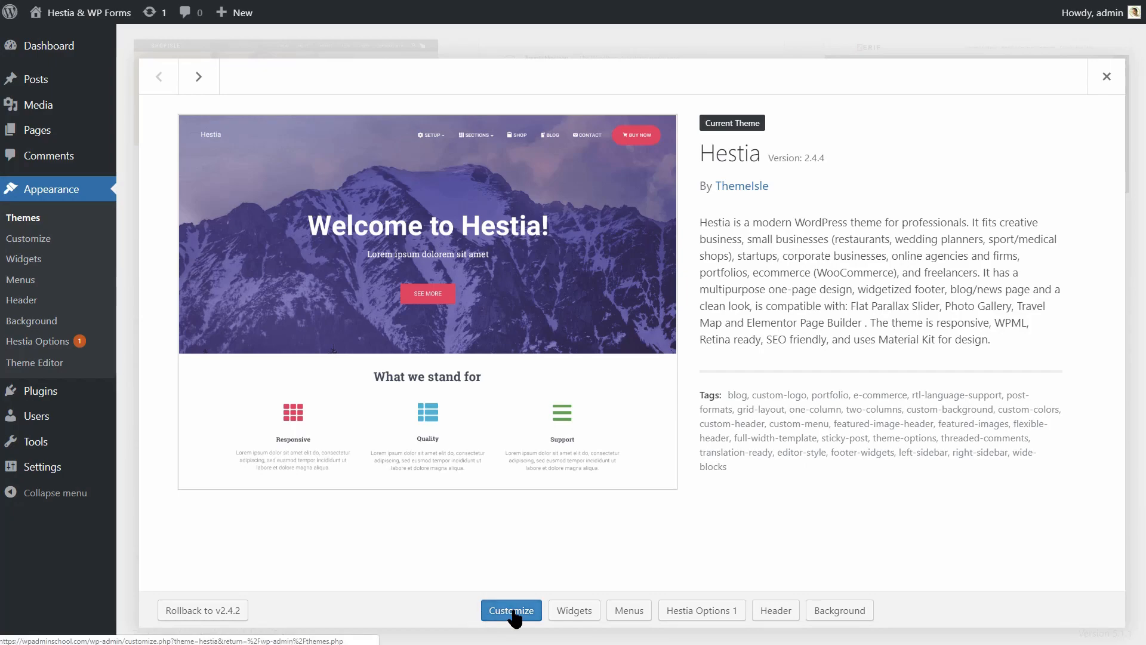
Bring up the Hestia demo's Get in Touch contact section and its example message form.
left_click(511, 609)
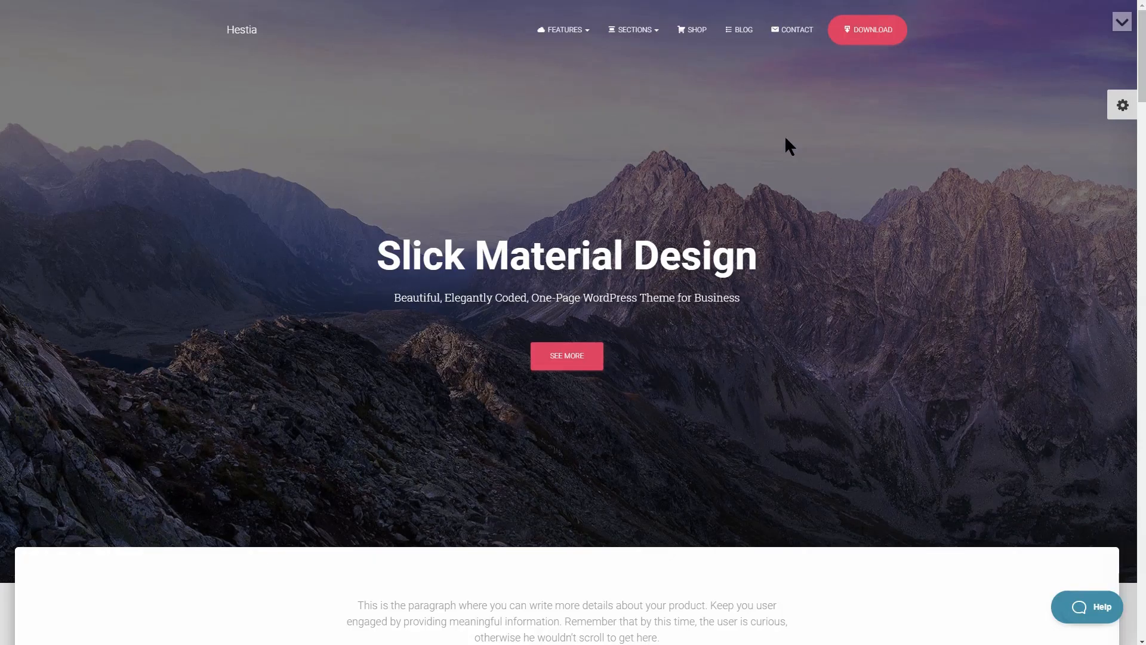
left_click(633, 30)
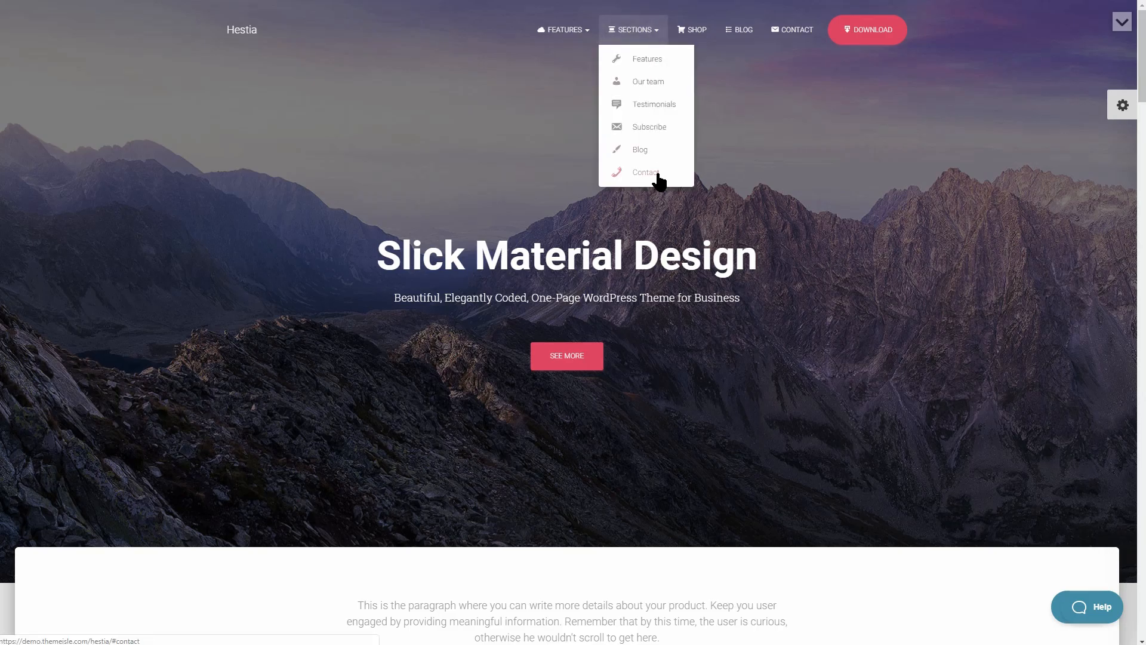
left_click(646, 172)
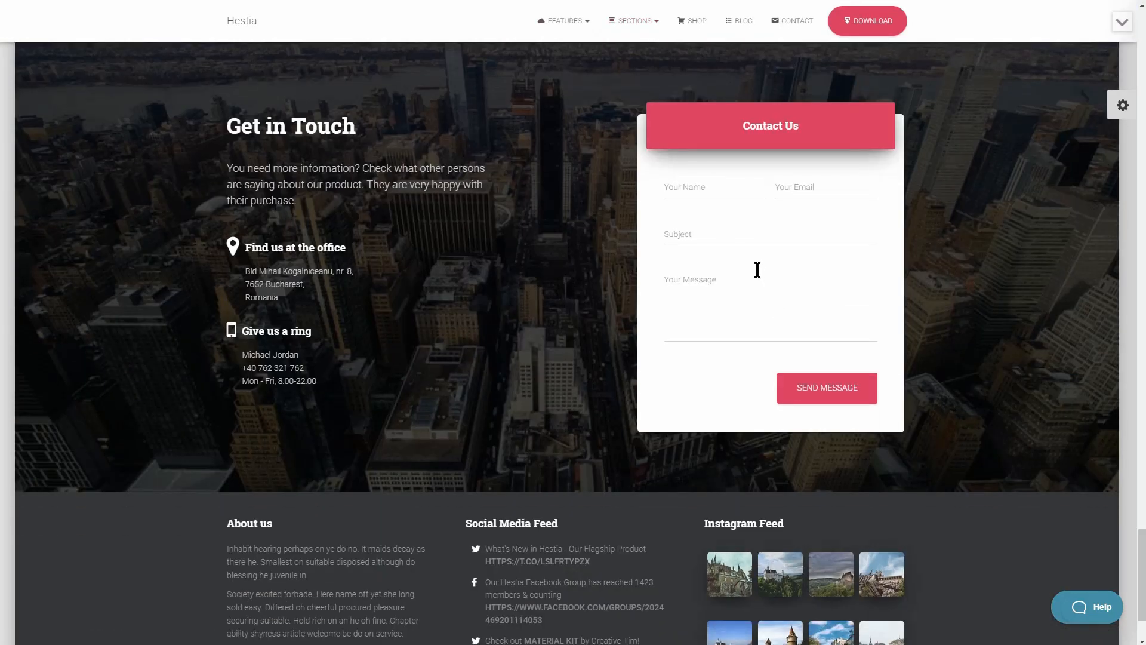
left_click(825, 188)
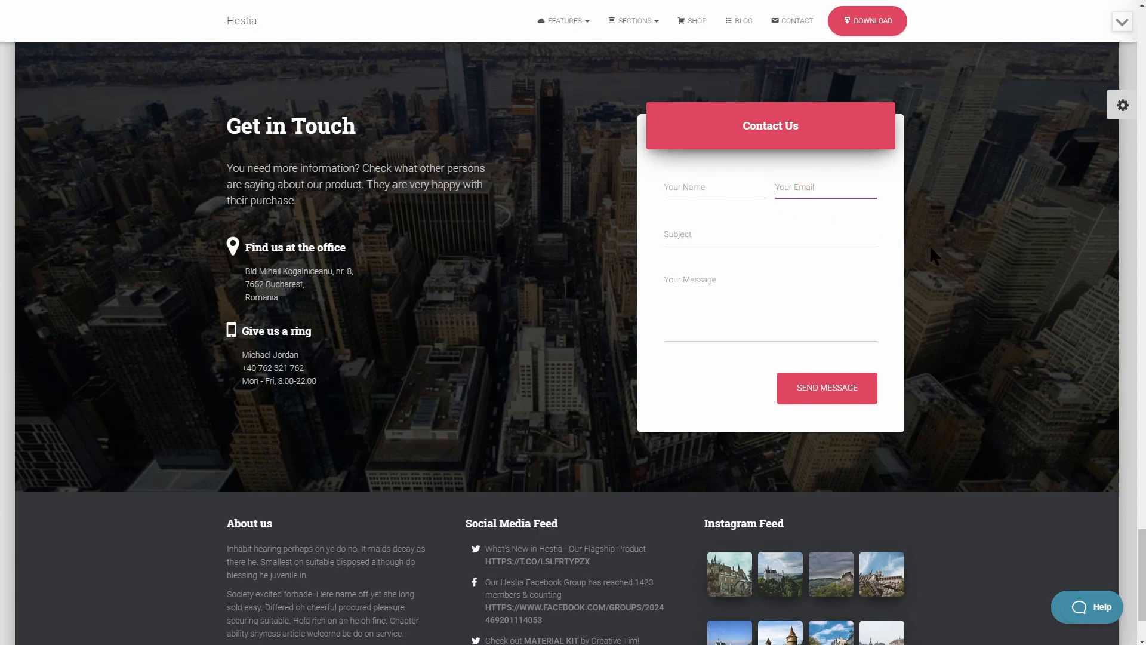
mouse_move(929, 252)
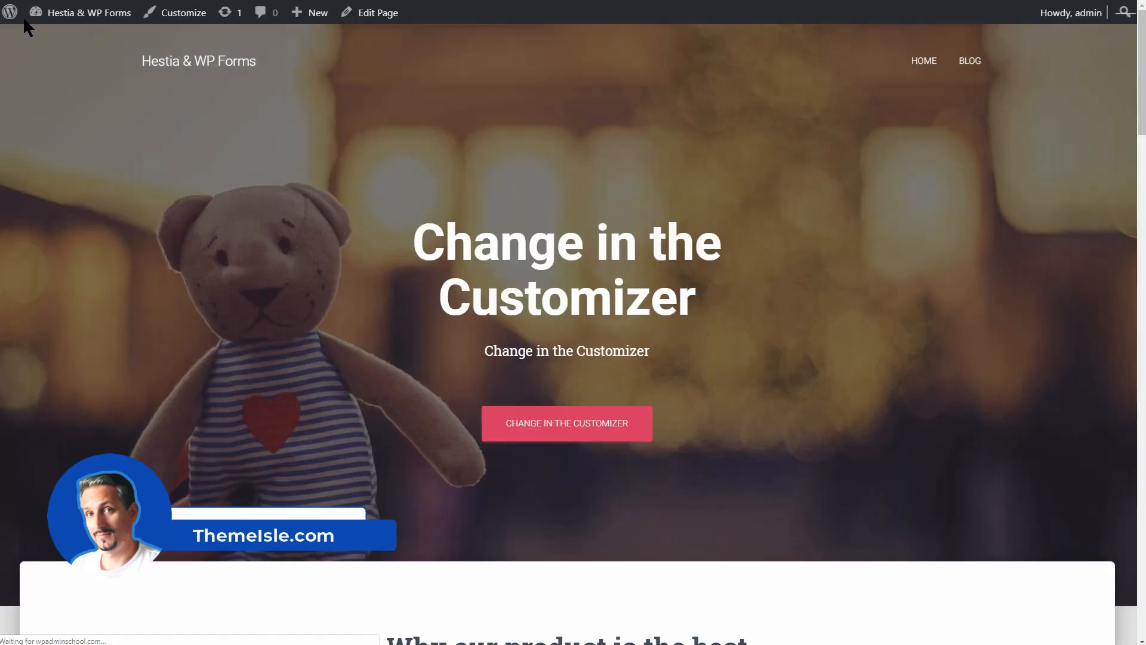
From the dashboard, search 'wp forms', activate the WPForms plugin and start WPForms > Add New.
left_click(87, 12)
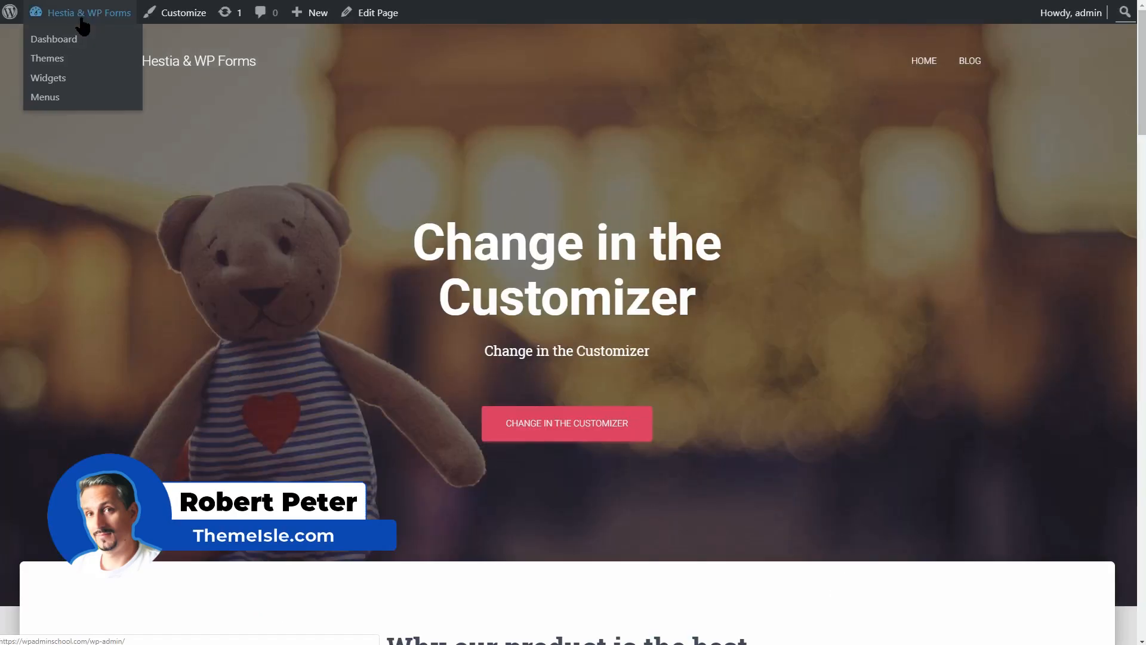
left_click(53, 38)
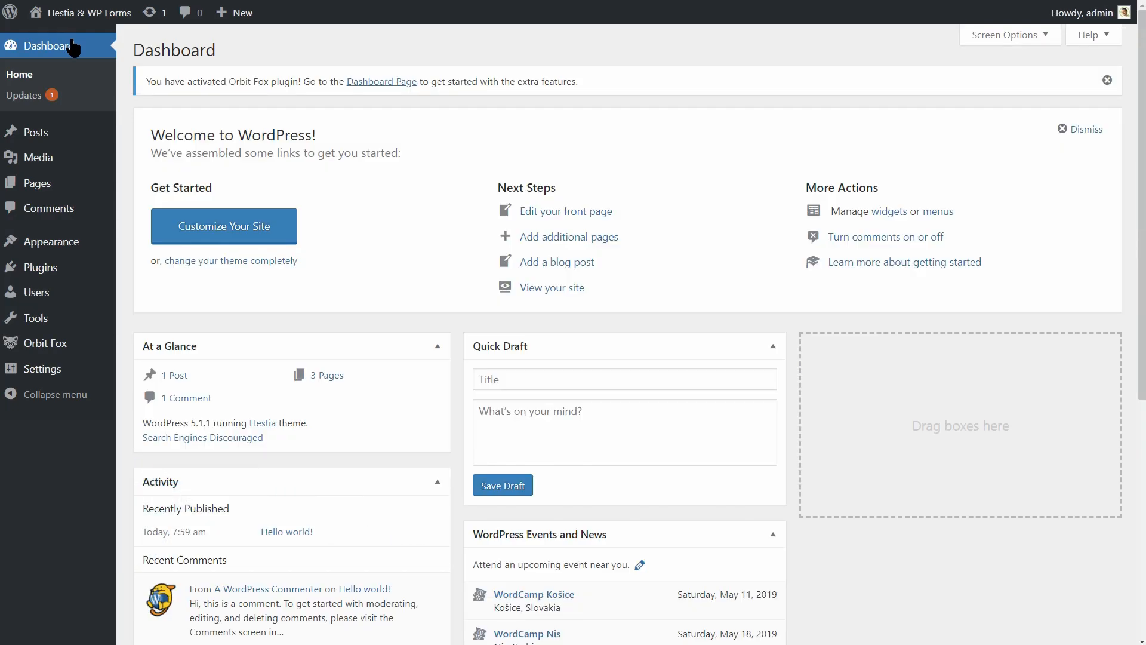
mouse_move(40, 266)
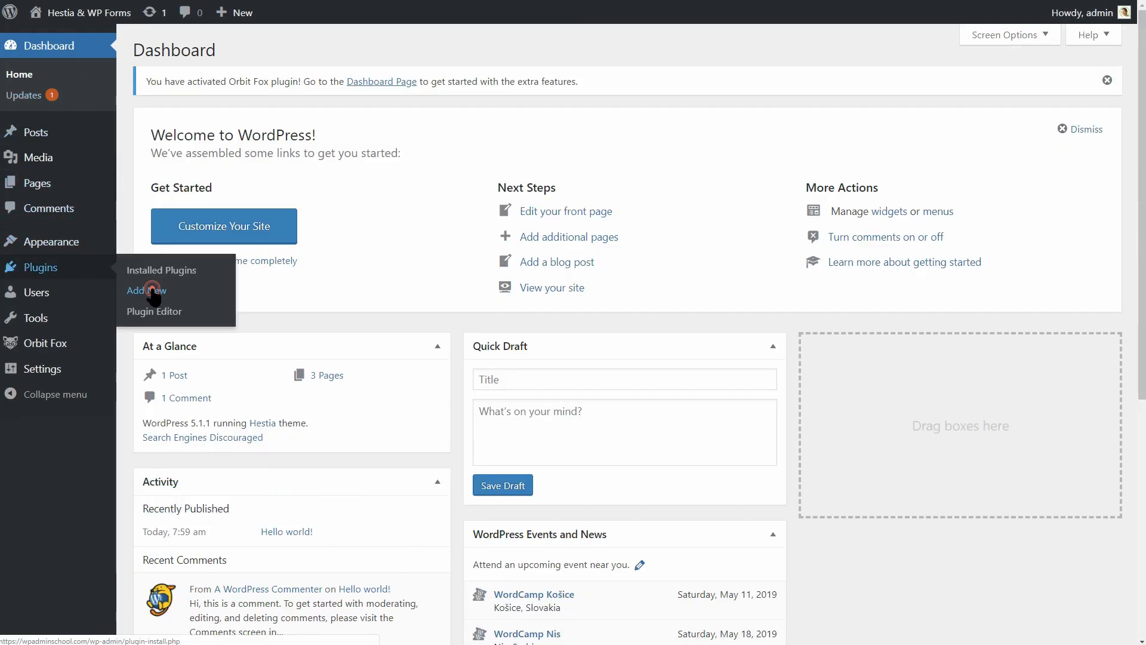
left_click(145, 290)
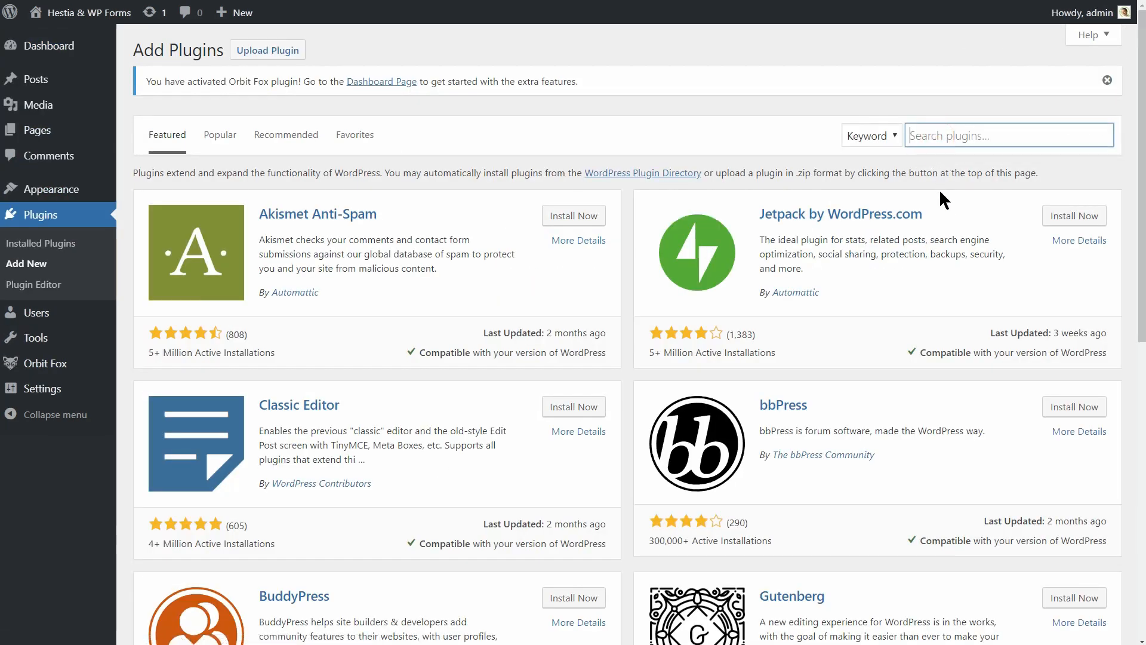
type("wp forms")
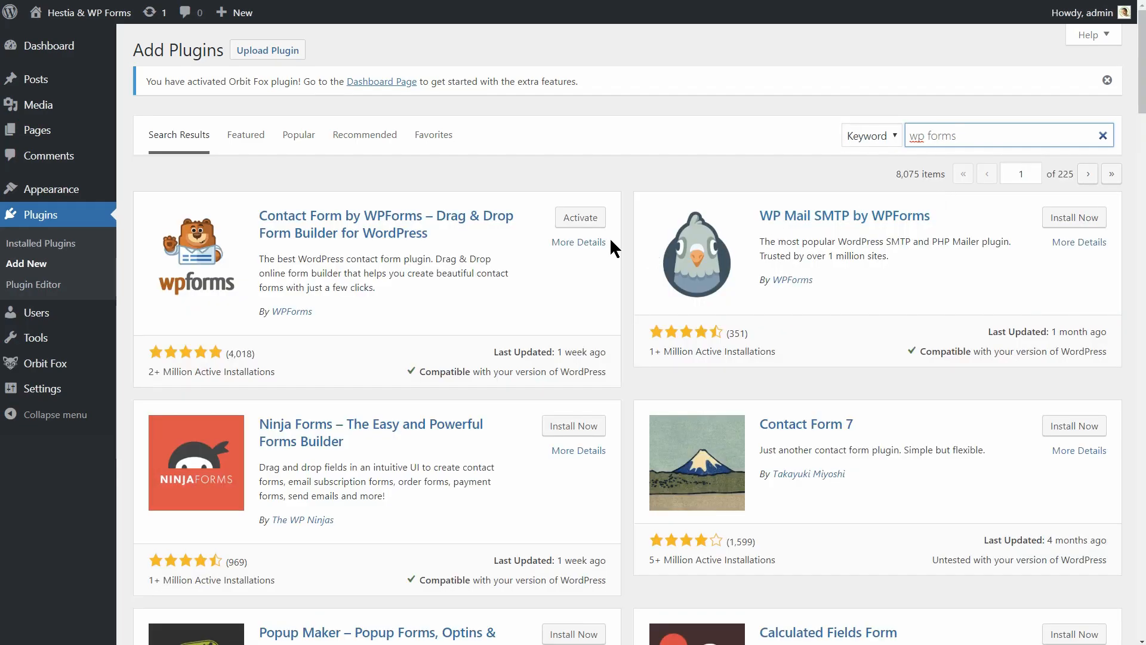
left_click(578, 217)
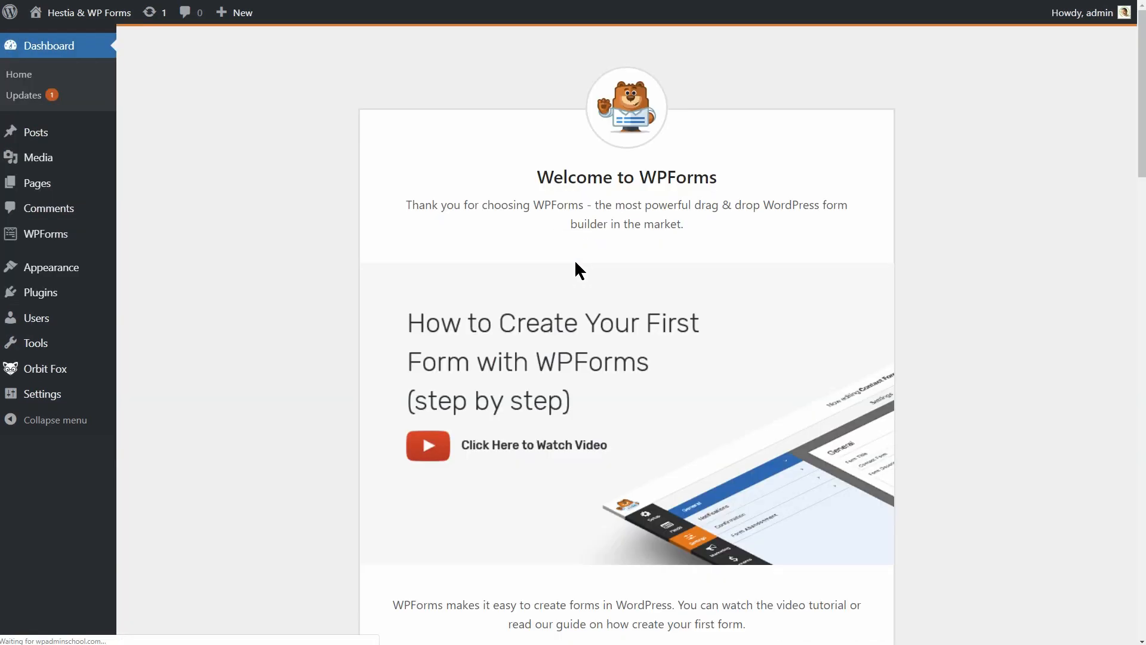
mouse_move(109, 248)
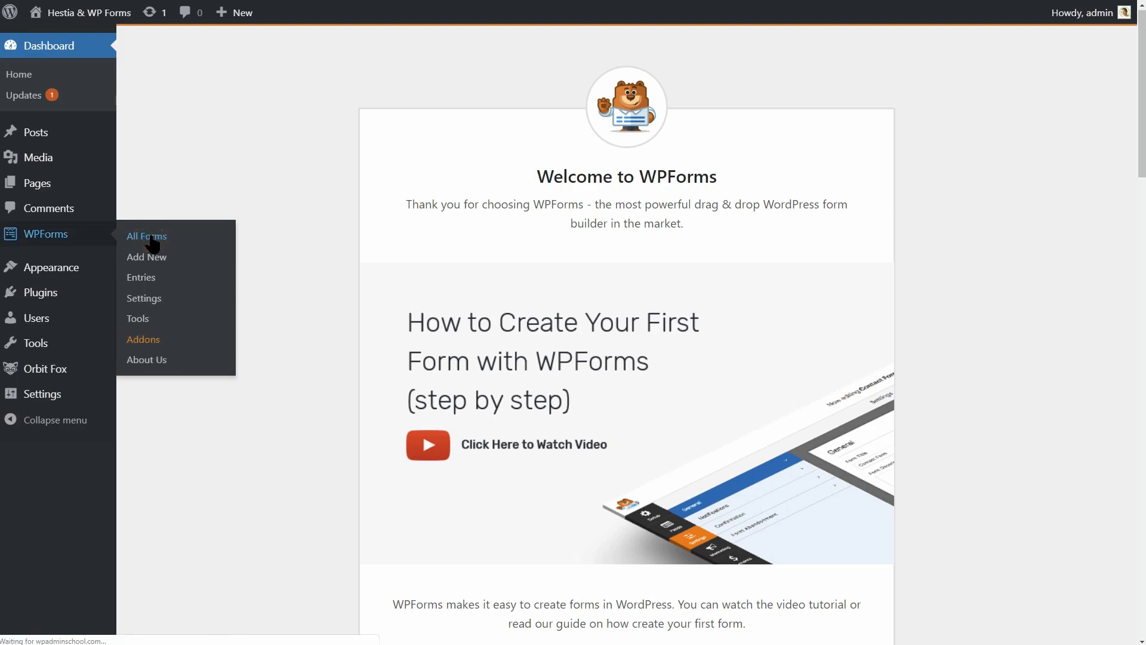
left_click(146, 236)
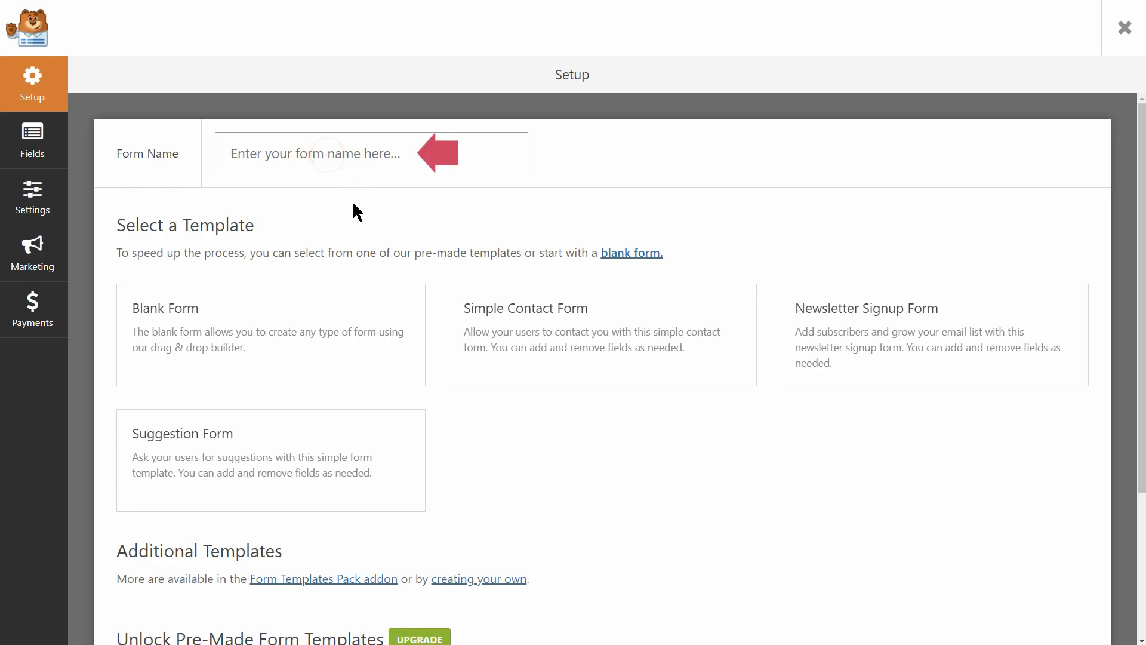
Name the form 'Simple contact form' and create it from the Simple Contact Form template.
type("Simple contact form")
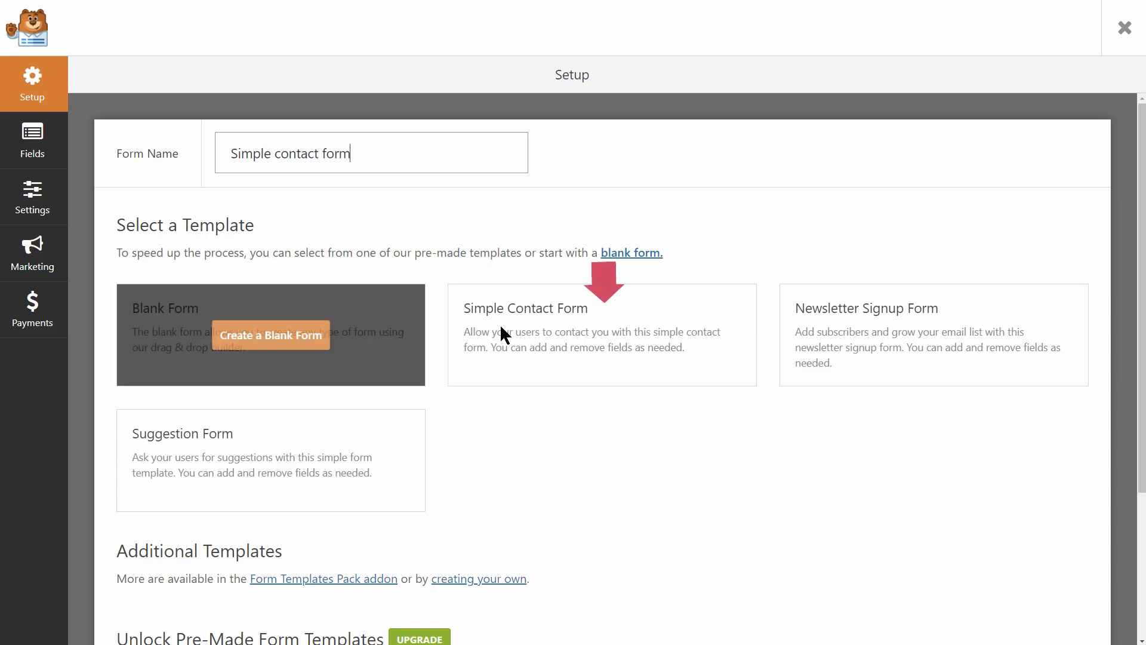
left_click(600, 334)
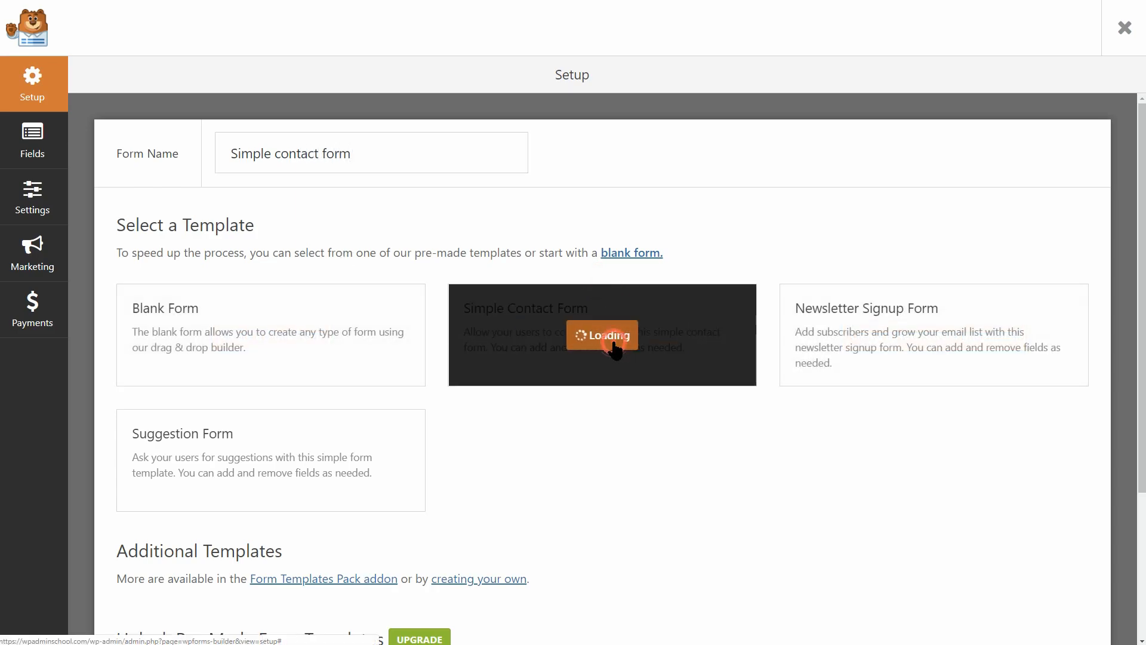
left_click(601, 334)
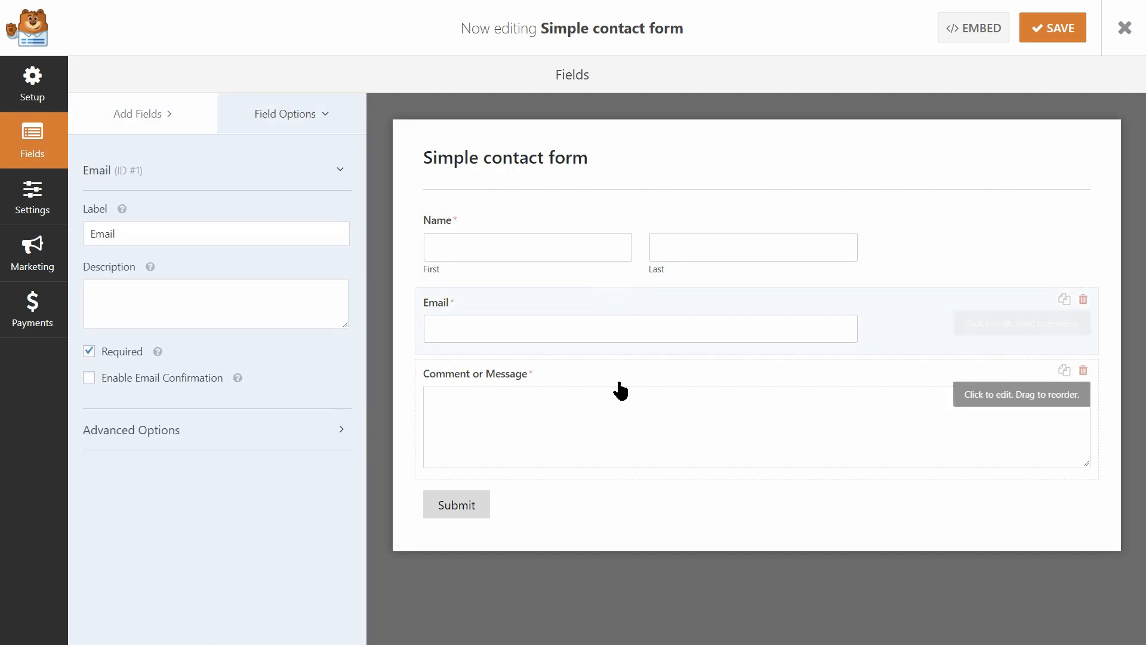
Give the Name field Large size and Simple format so it shows one wide input.
left_click(527, 245)
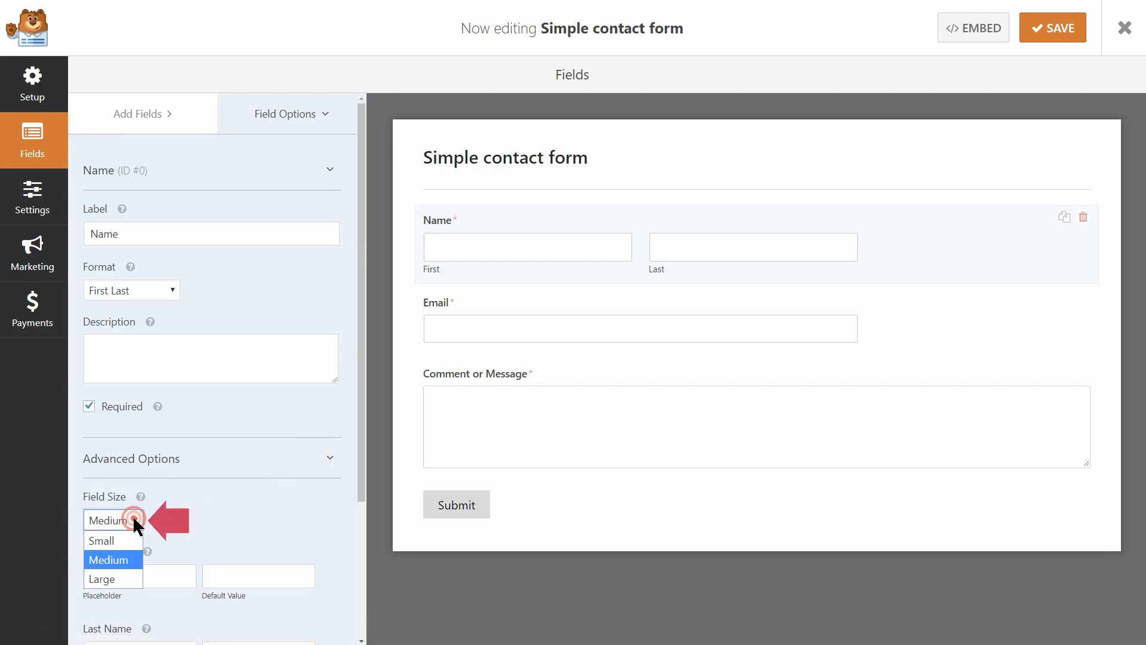
left_click(100, 578)
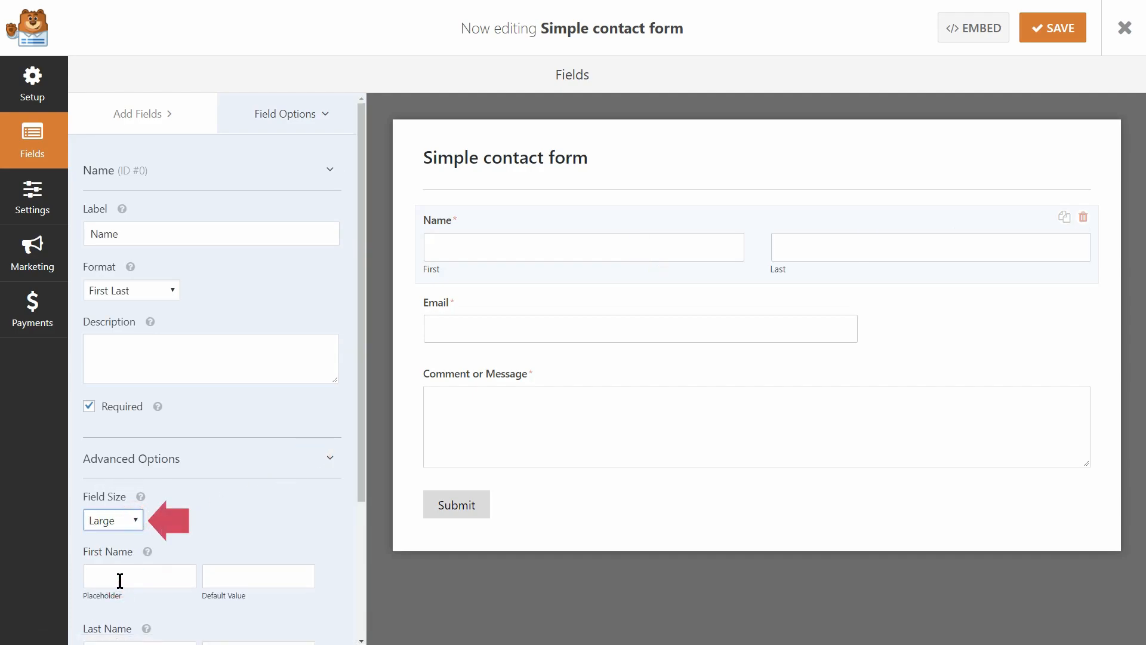
left_click(132, 289)
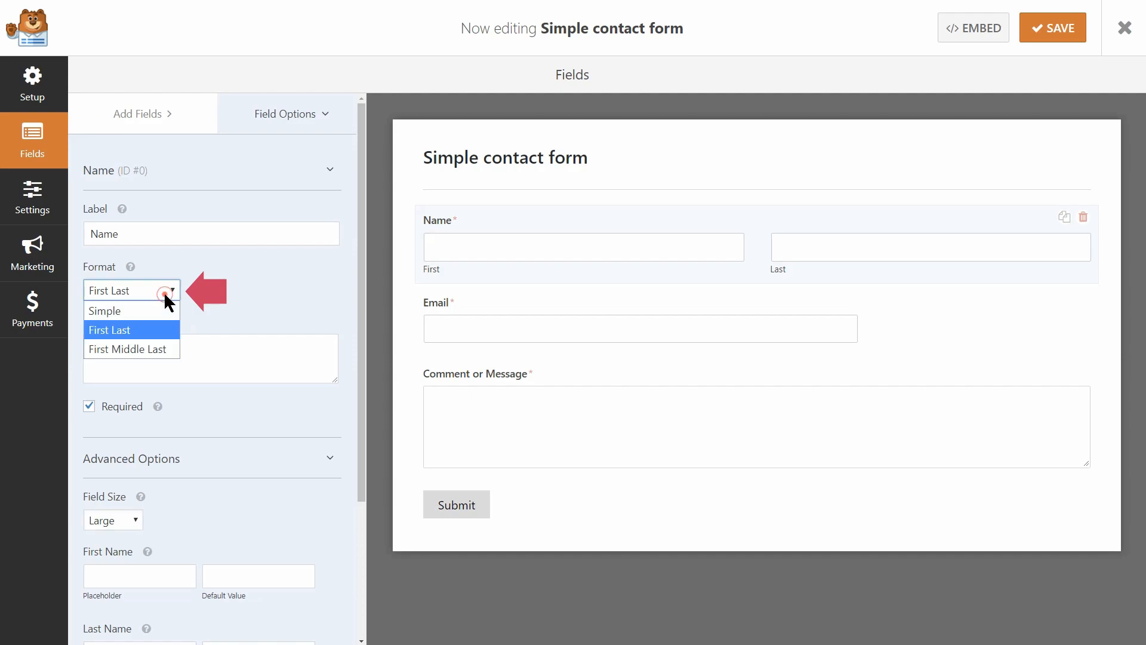
left_click(104, 310)
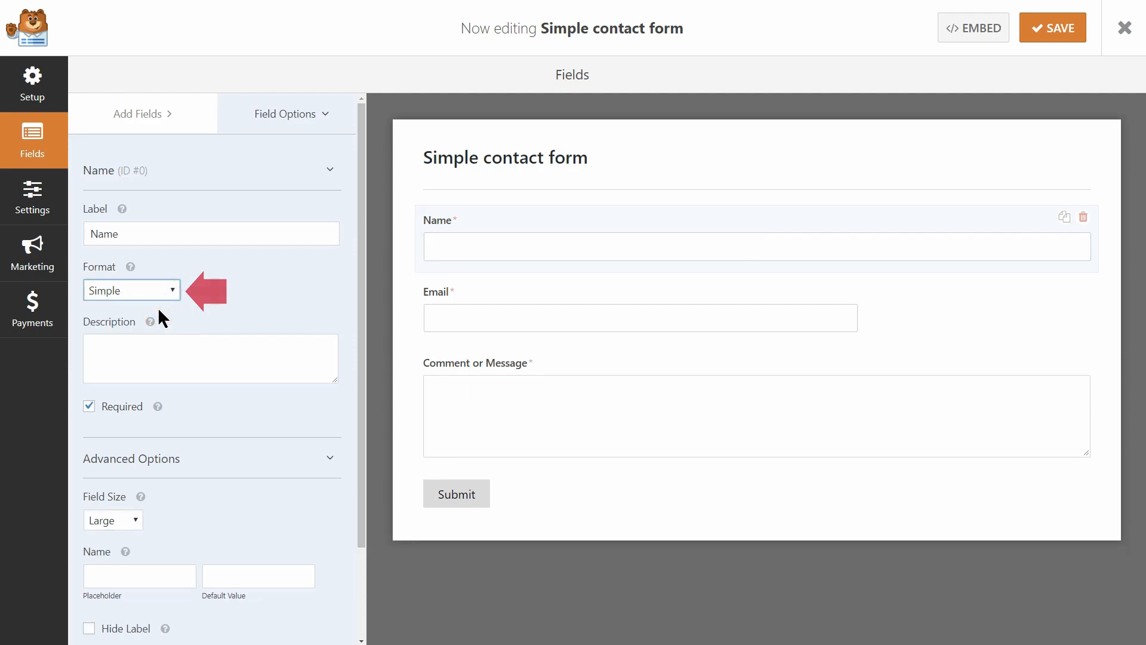
mouse_move(610, 256)
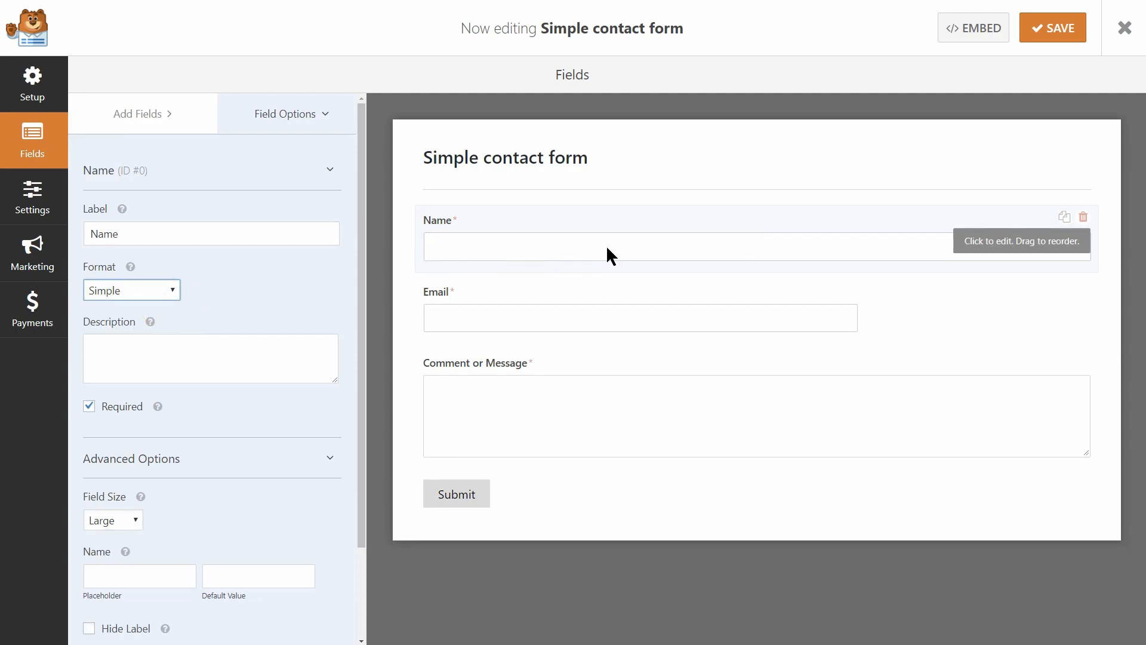
mouse_move(476, 283)
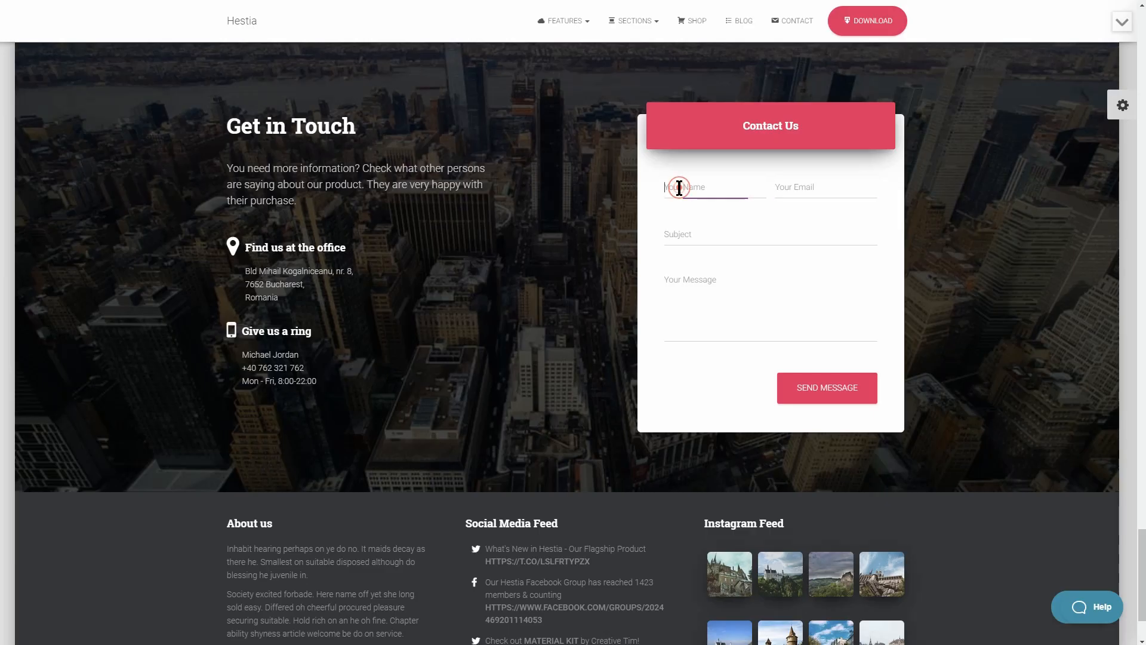
left_click(824, 186)
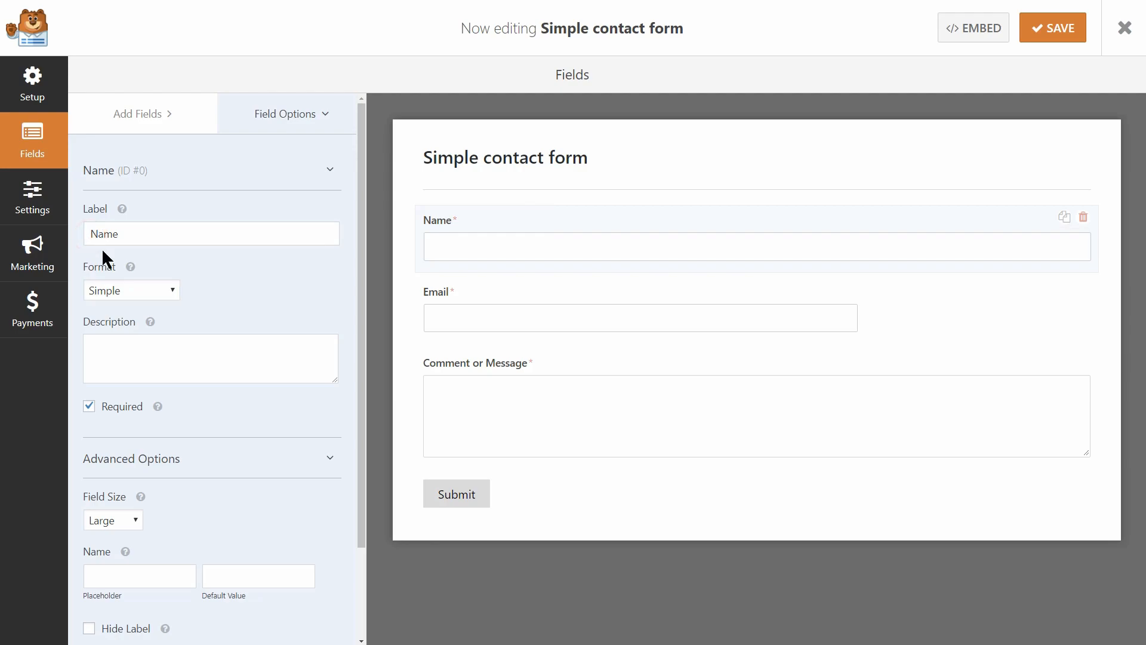
Relabel Name to 'Your Name' and set the Email field's size to Large.
type("Your Name")
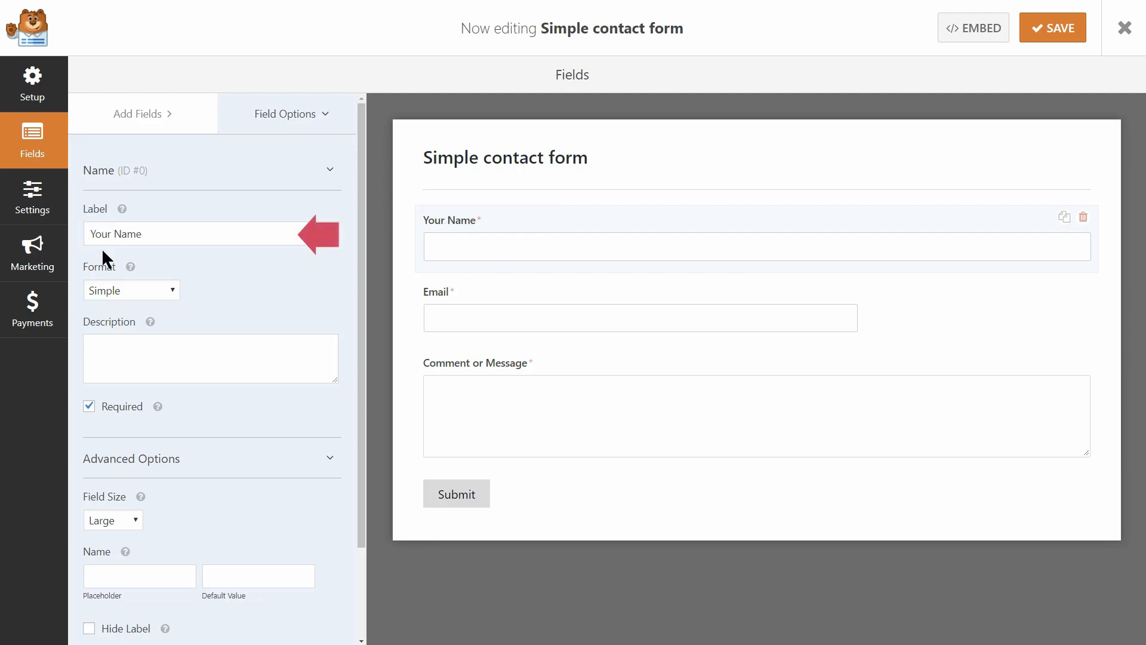
mouse_move(505, 302)
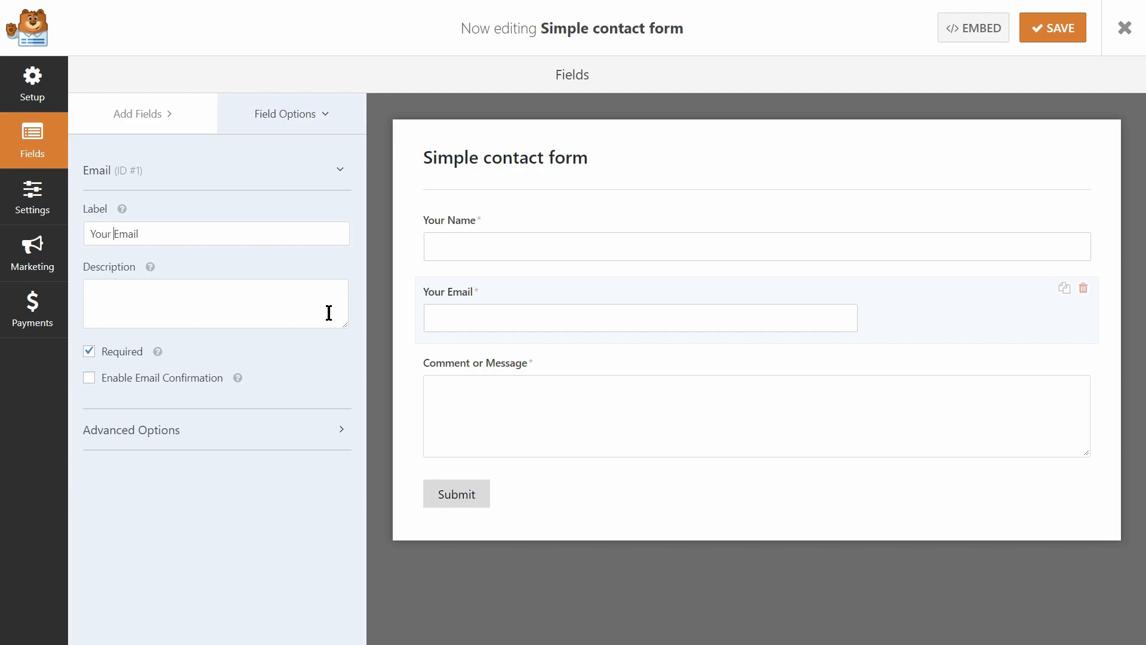
left_click(132, 430)
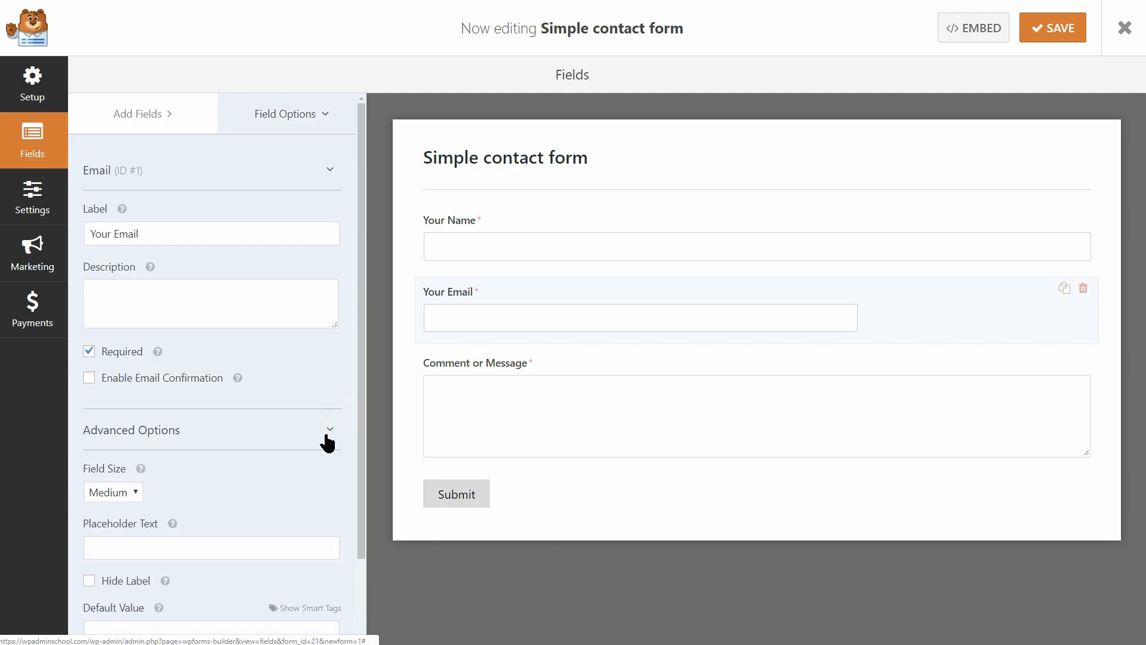
left_click(112, 491)
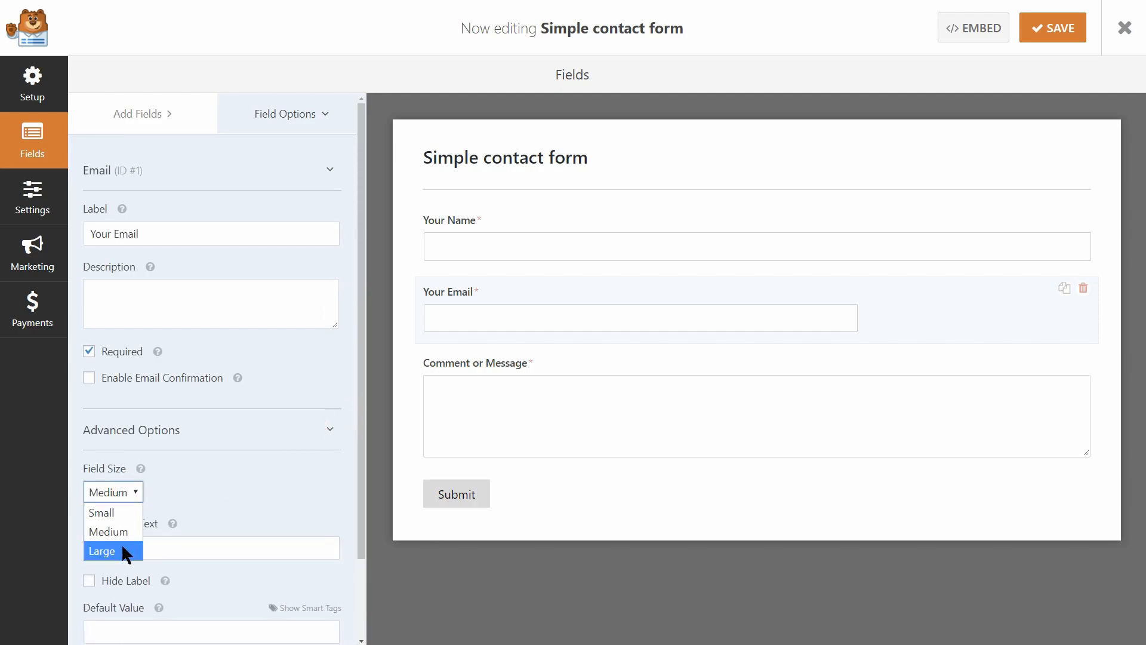
left_click(101, 550)
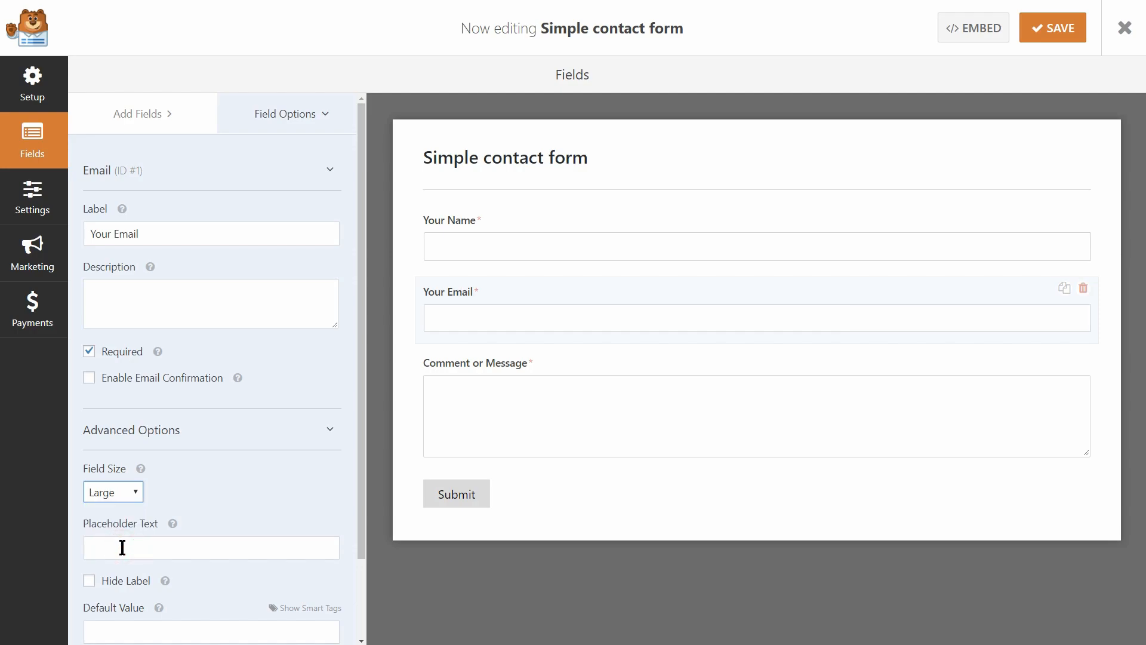
mouse_move(163, 544)
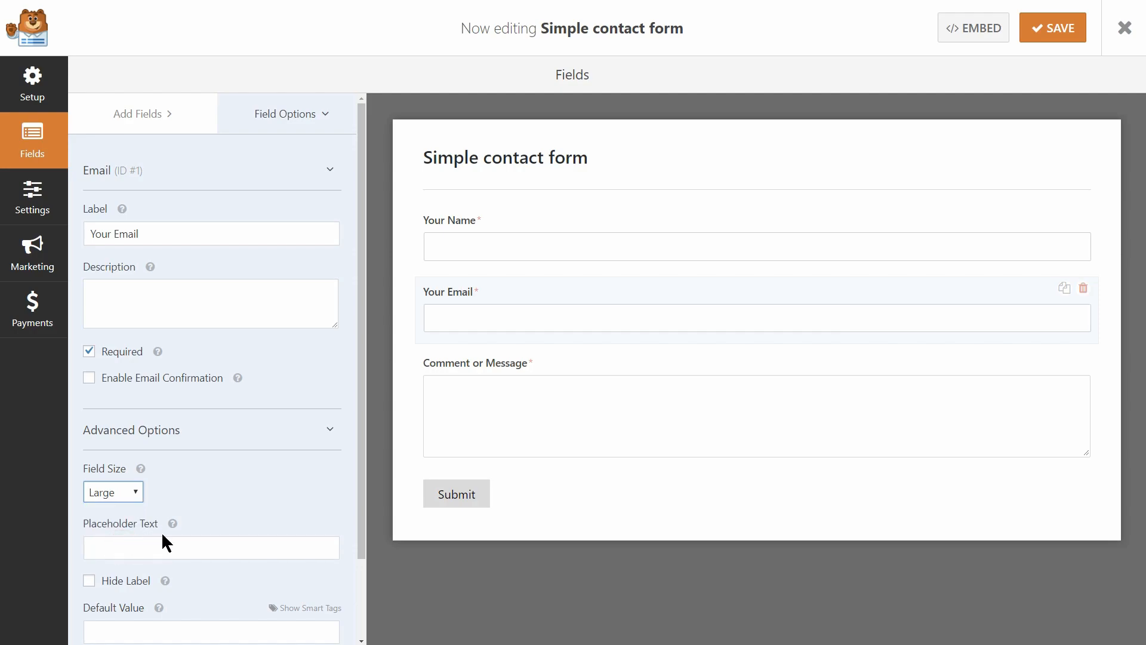
mouse_move(208, 528)
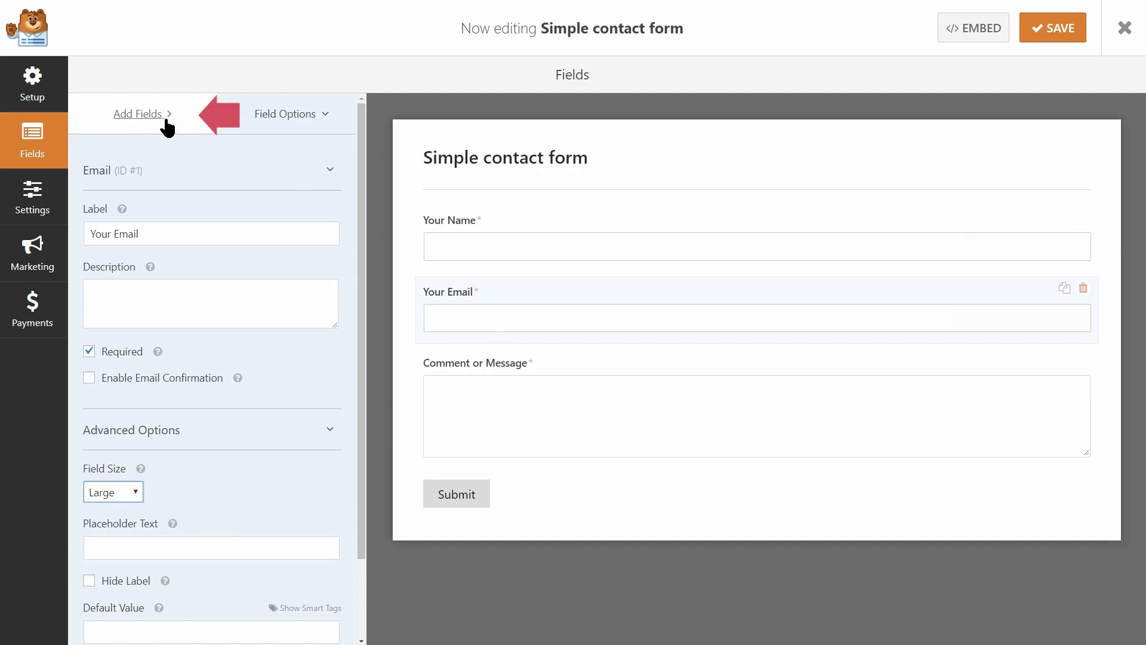
Add a Single Line Text field labelled Subject below Your Email and give it a larger size.
left_click(138, 113)
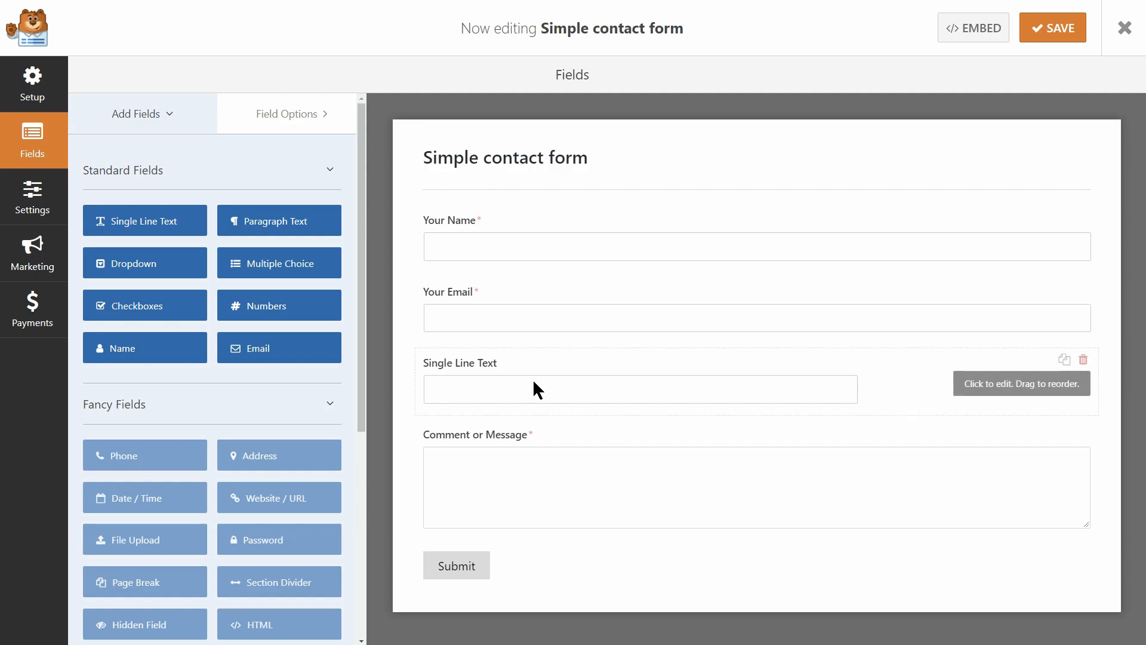
left_click(640, 388)
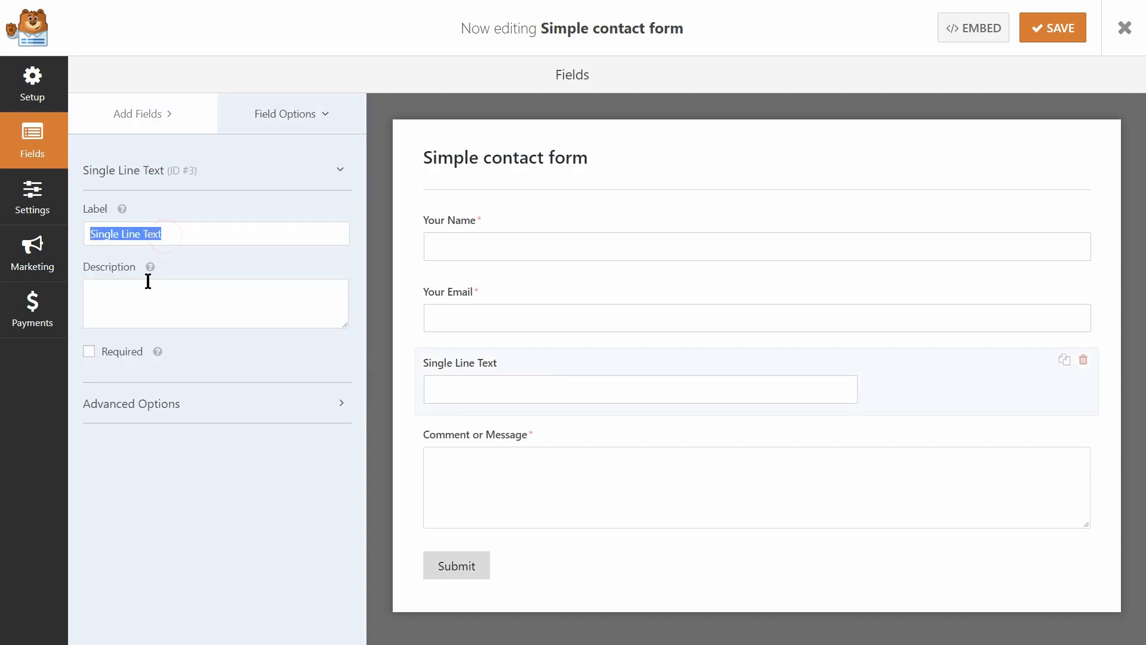
type("Subj")
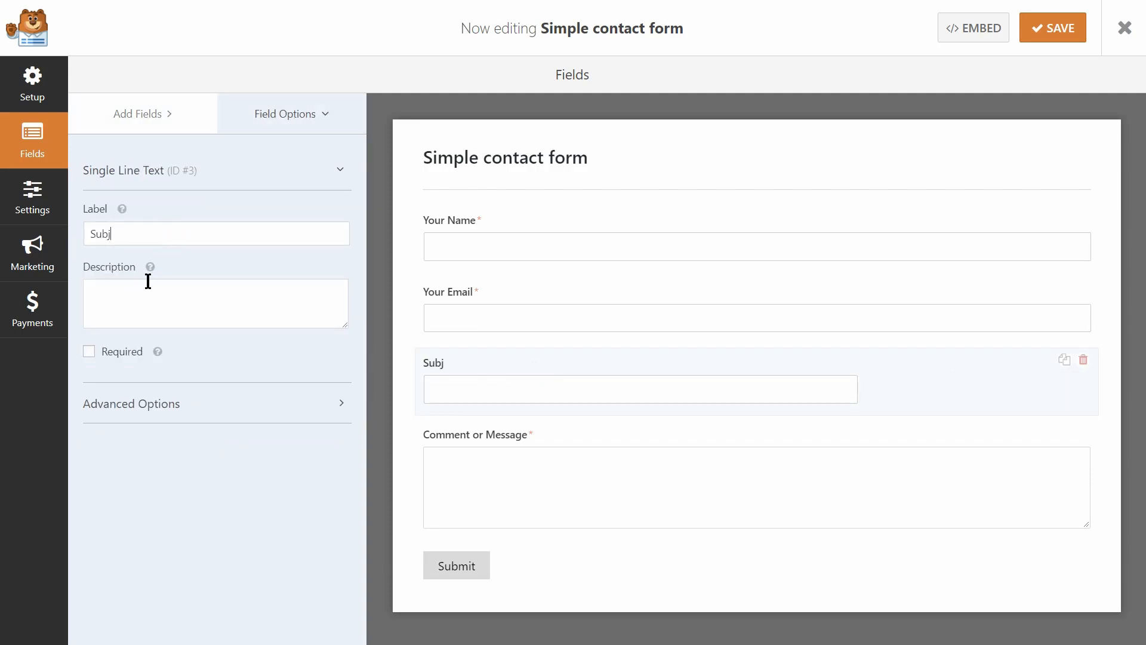
type("ect")
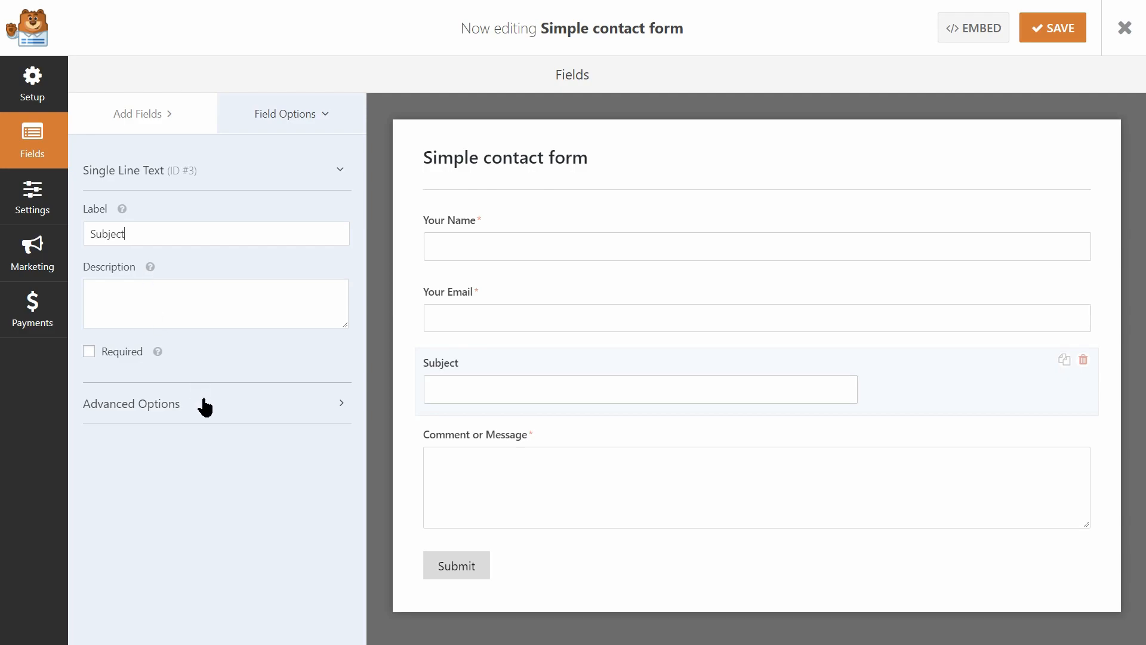
left_click(132, 403)
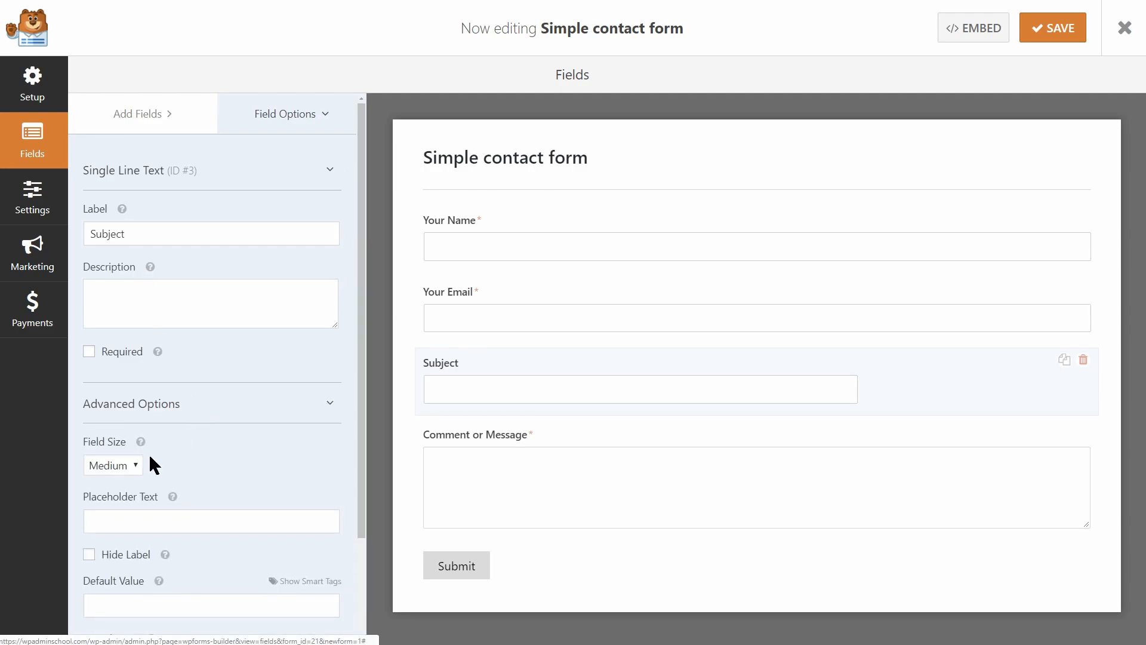
left_click(112, 464)
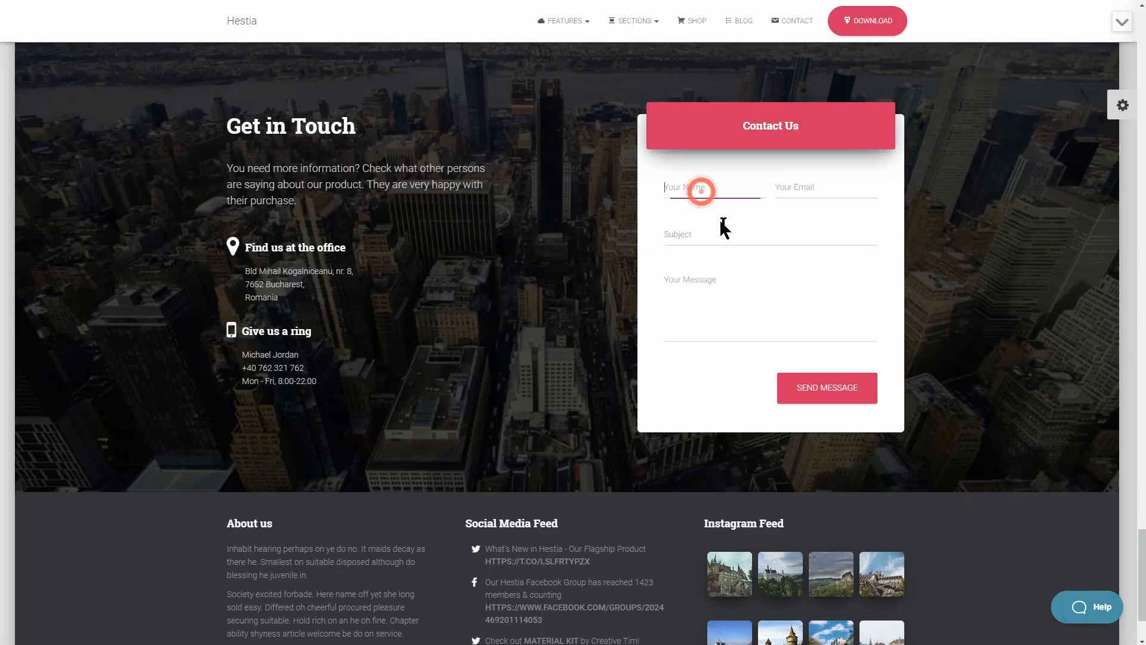
Relabel the Comment or Message box as the message field.
type("My")
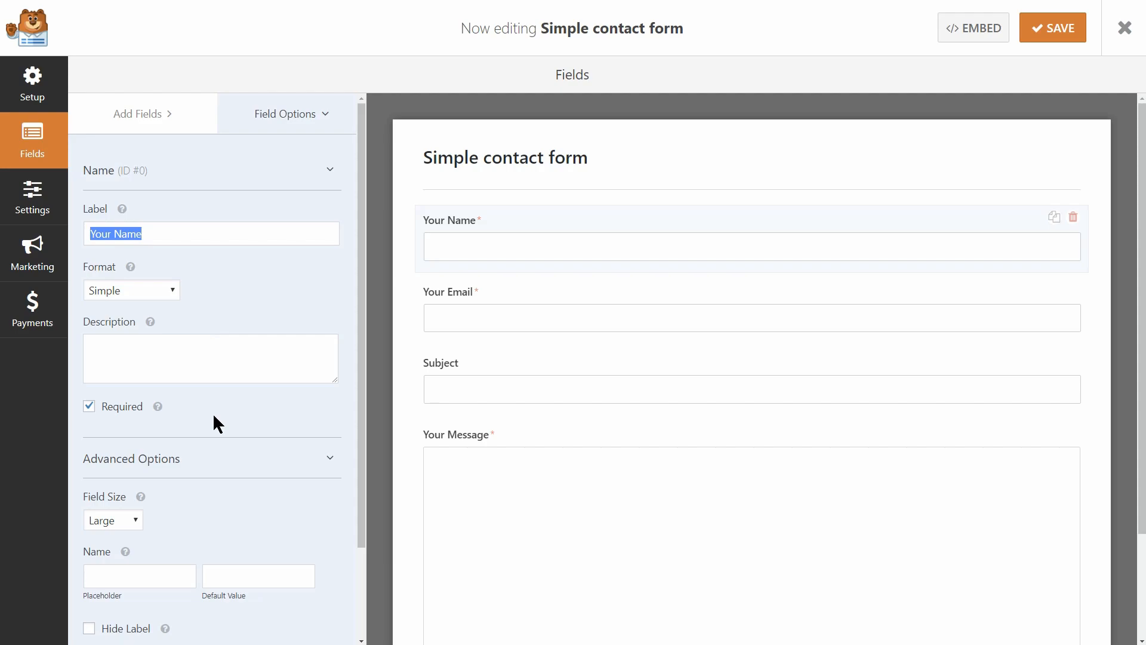
Give the Name field the placeholder 'Your Name' and hide its label.
type("Your Name")
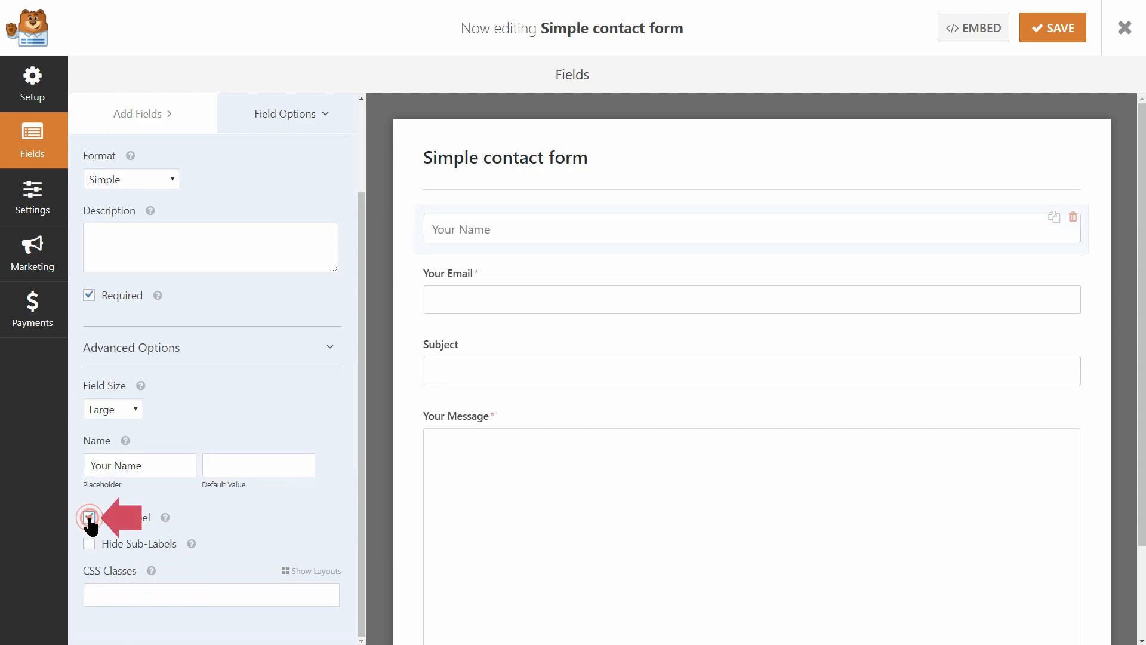
left_click(89, 517)
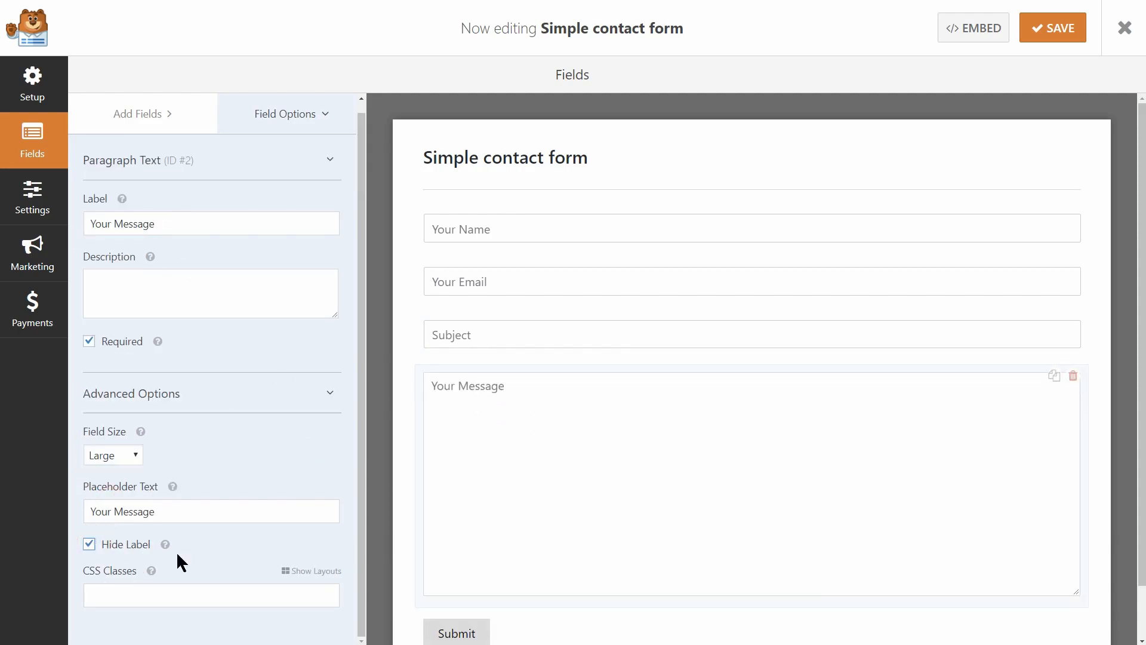
left_click(33, 197)
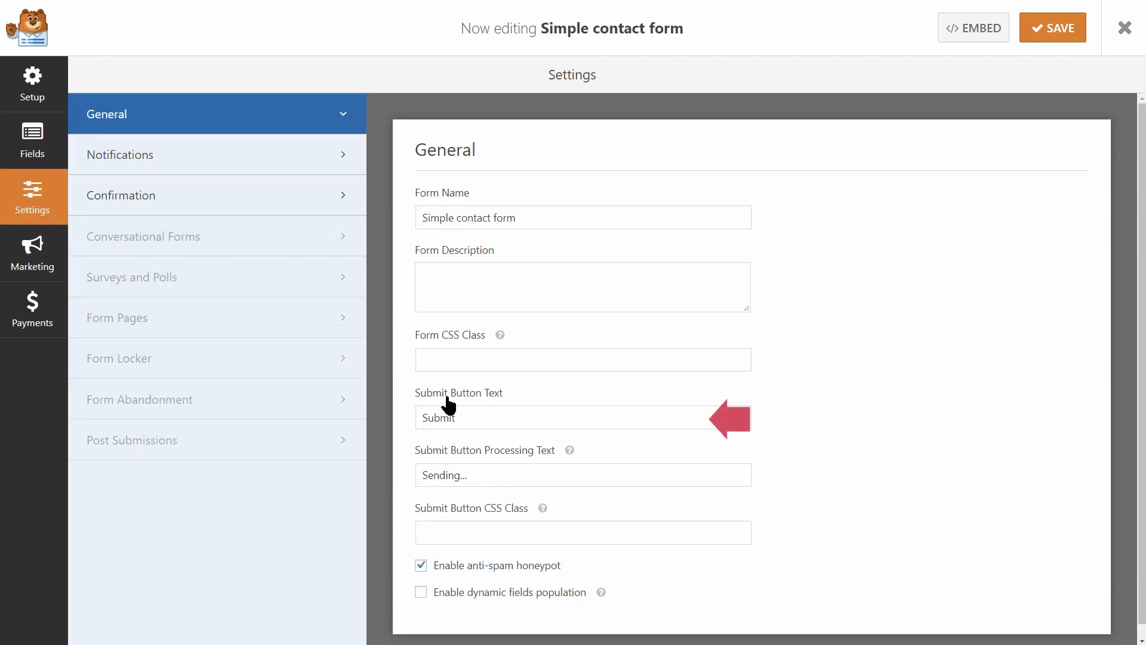
Replace the submit button text 'Submit' with 'SEND MESSAGE'.
double_click(437, 417)
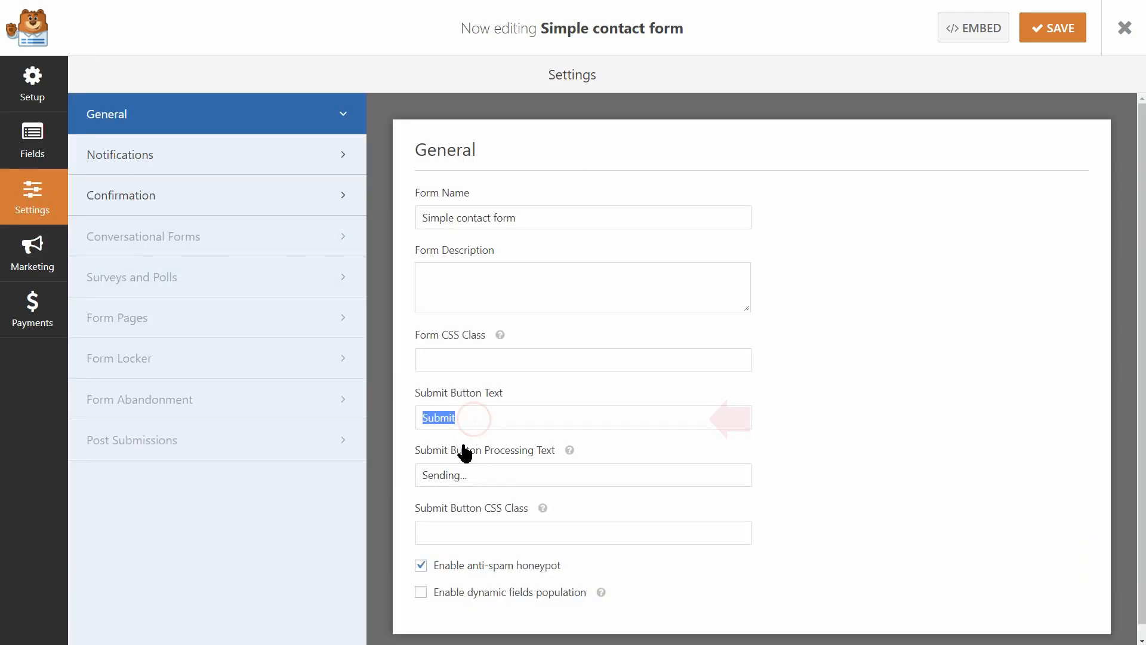
type("SEND MESS")
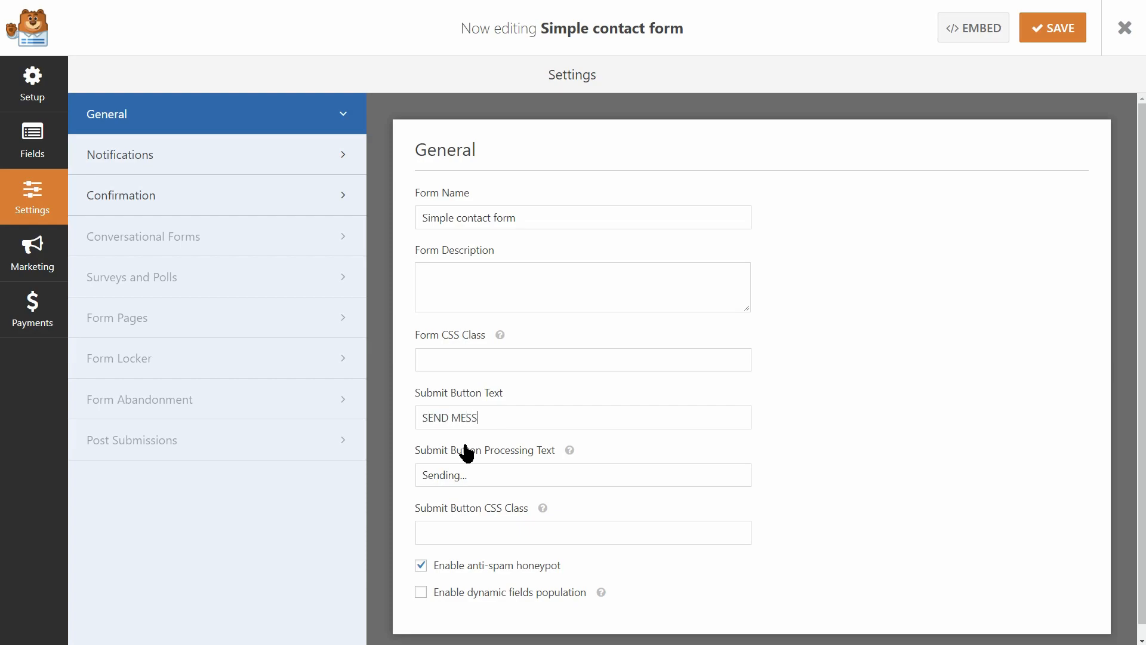
type("AGE")
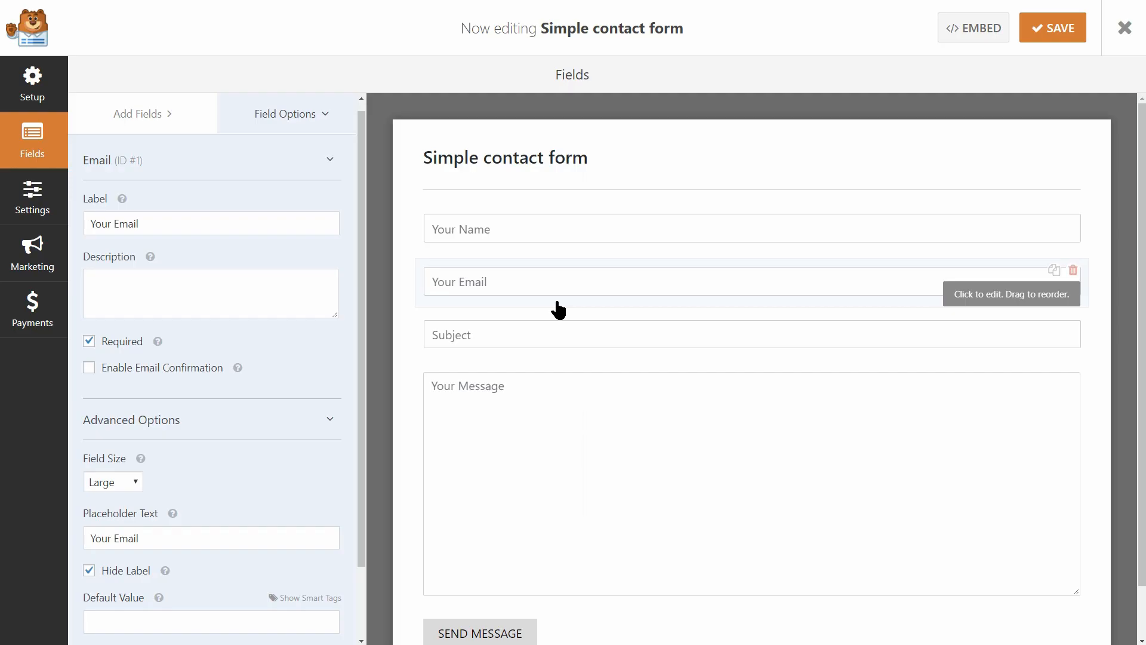
Put Your Name in the left half and Your Email in the right half, then select the embed shortcode.
left_click(751, 228)
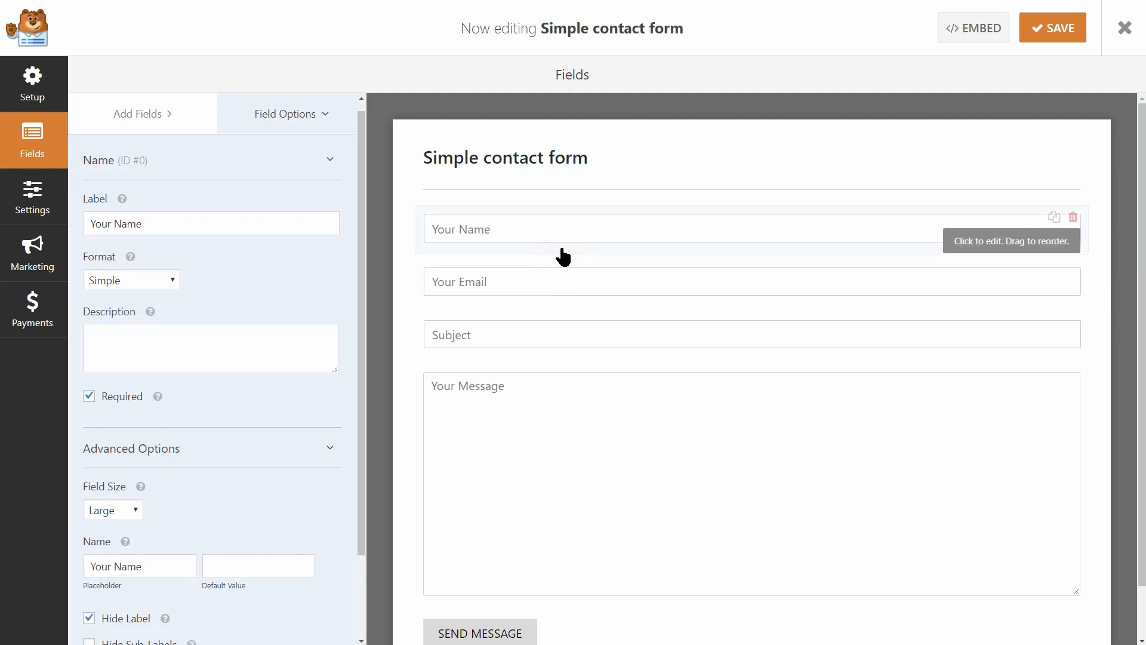
scroll("down", 3)
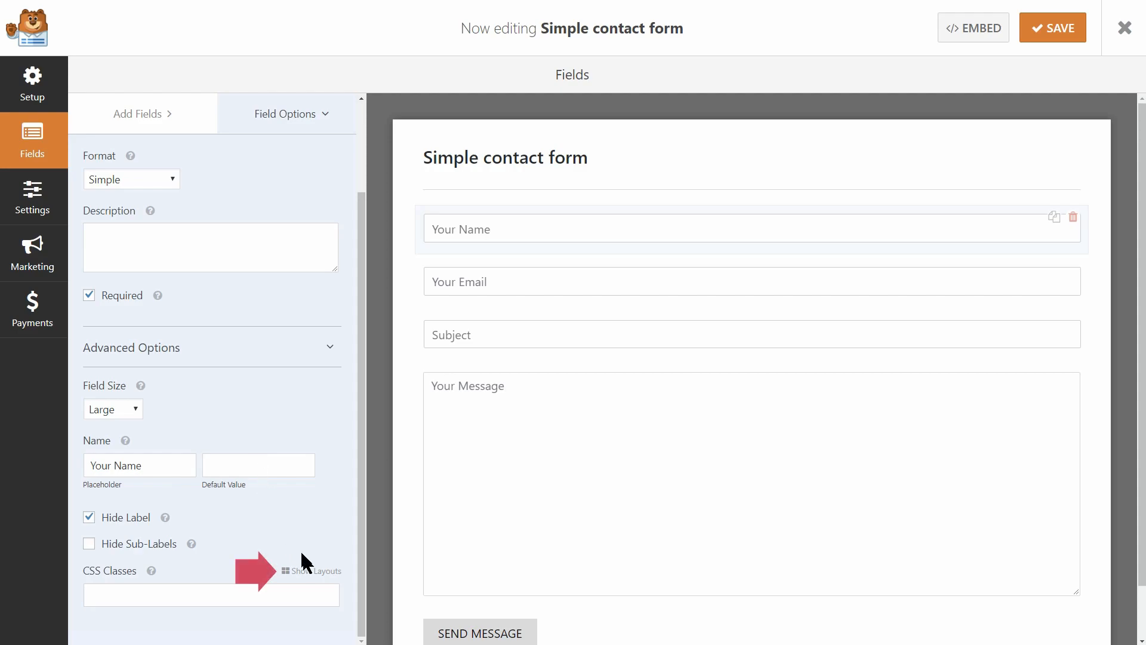
left_click(315, 570)
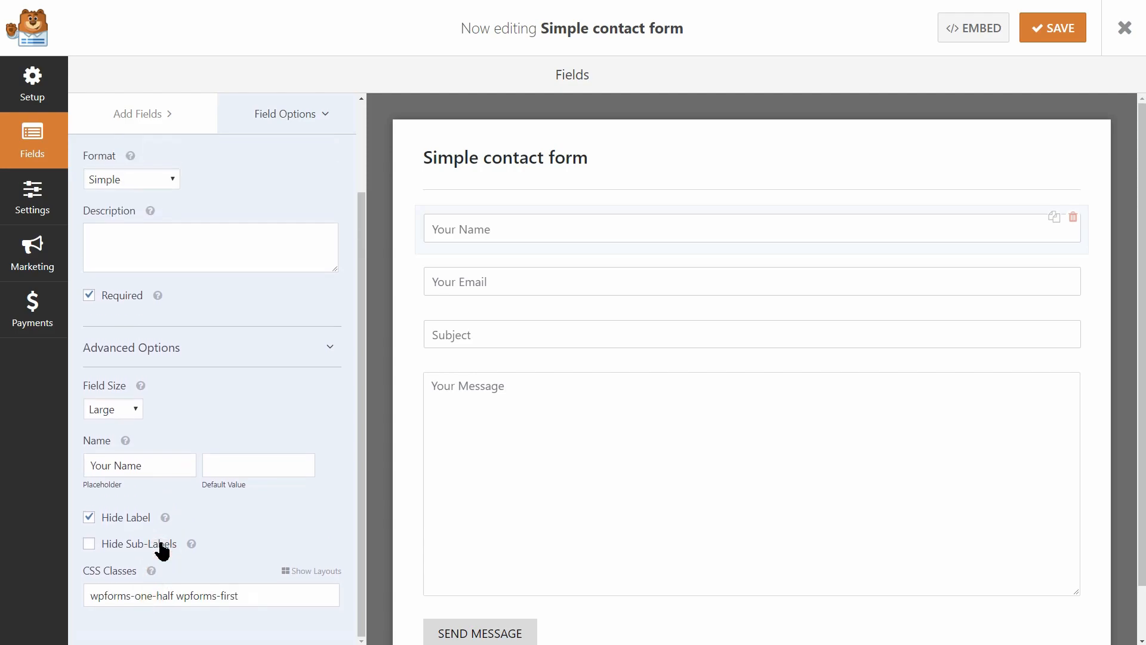
mouse_move(305, 490)
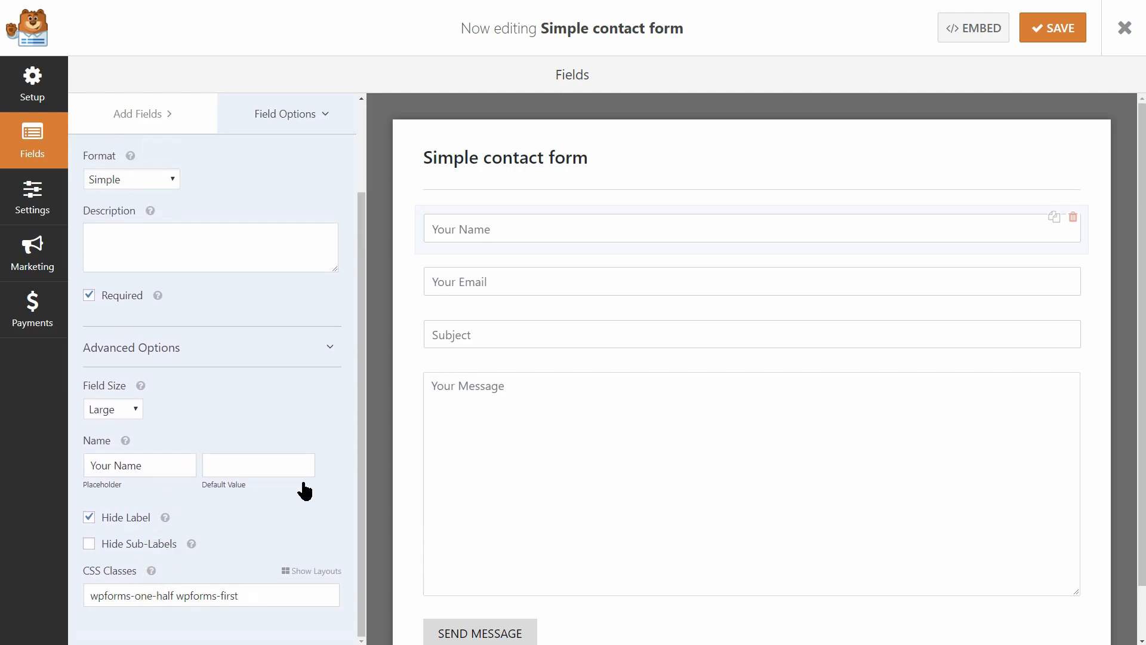
left_click(751, 282)
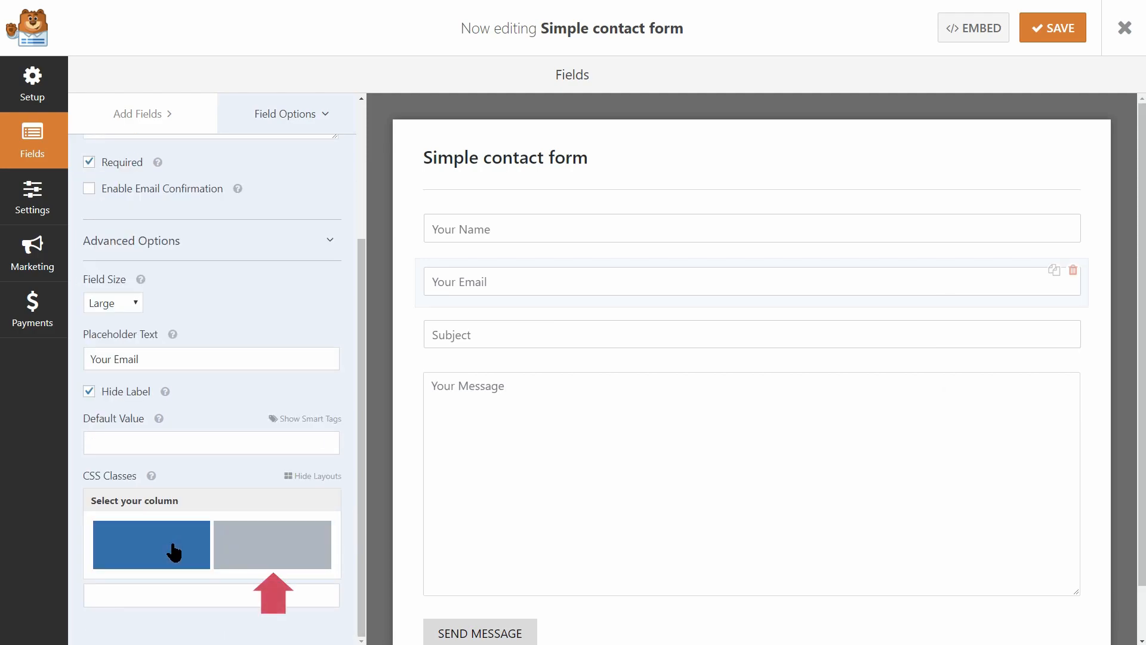
left_click(272, 544)
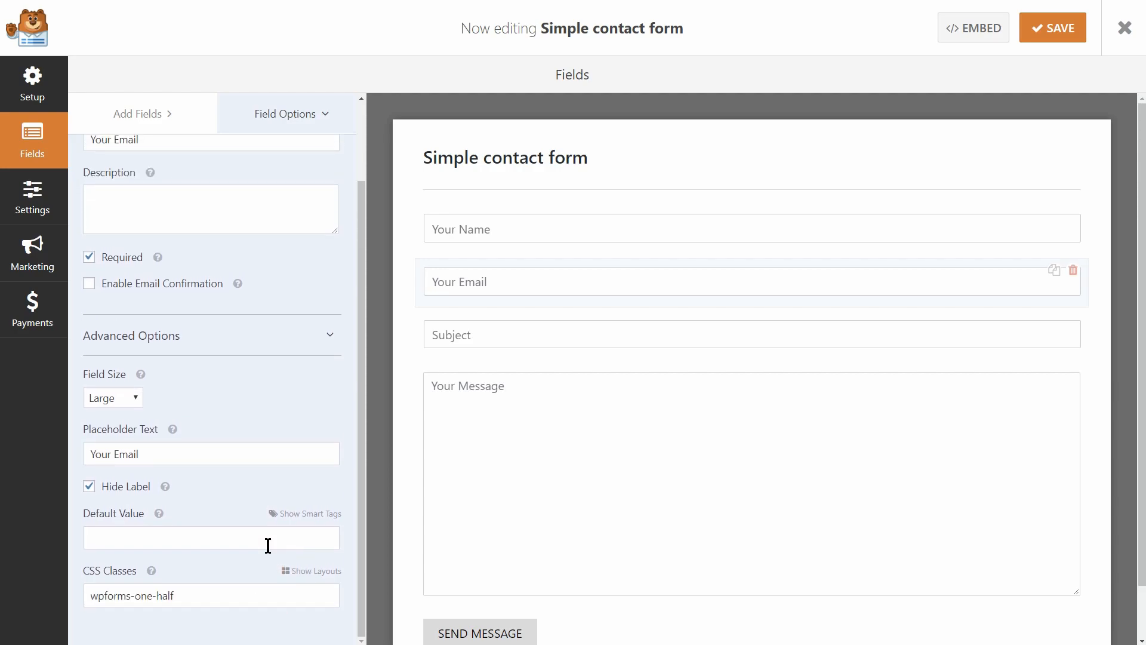
mouse_move(337, 529)
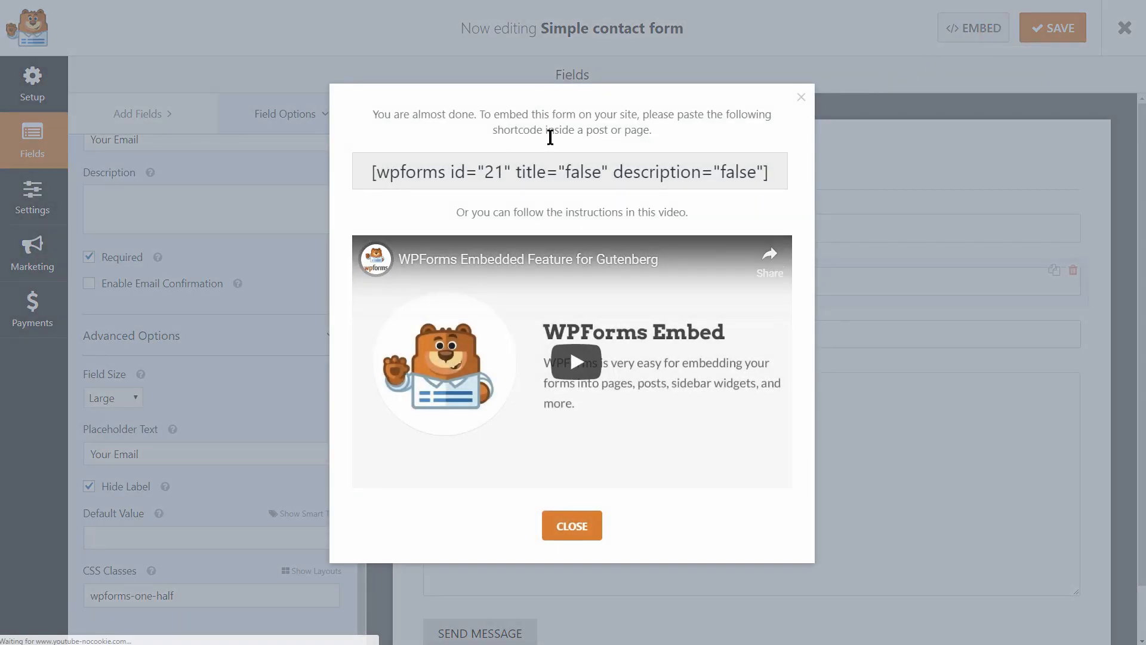
triple_click(568, 170)
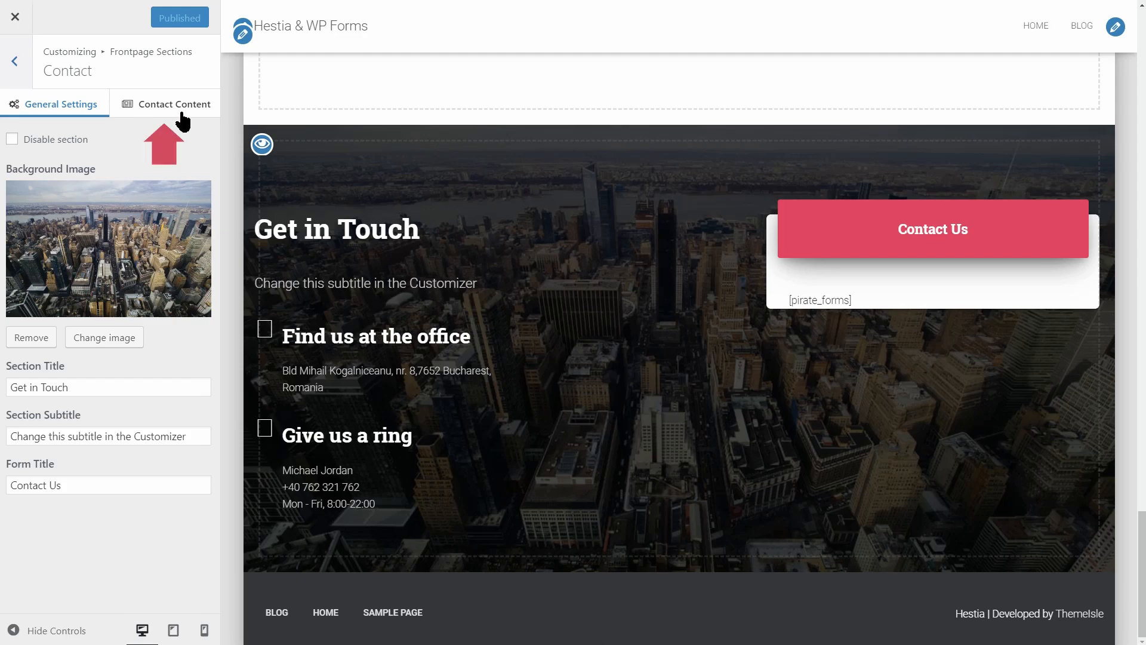
Replace the Contact section shortcode with [wpforms id="21" title="false" description="false"].
left_click(174, 103)
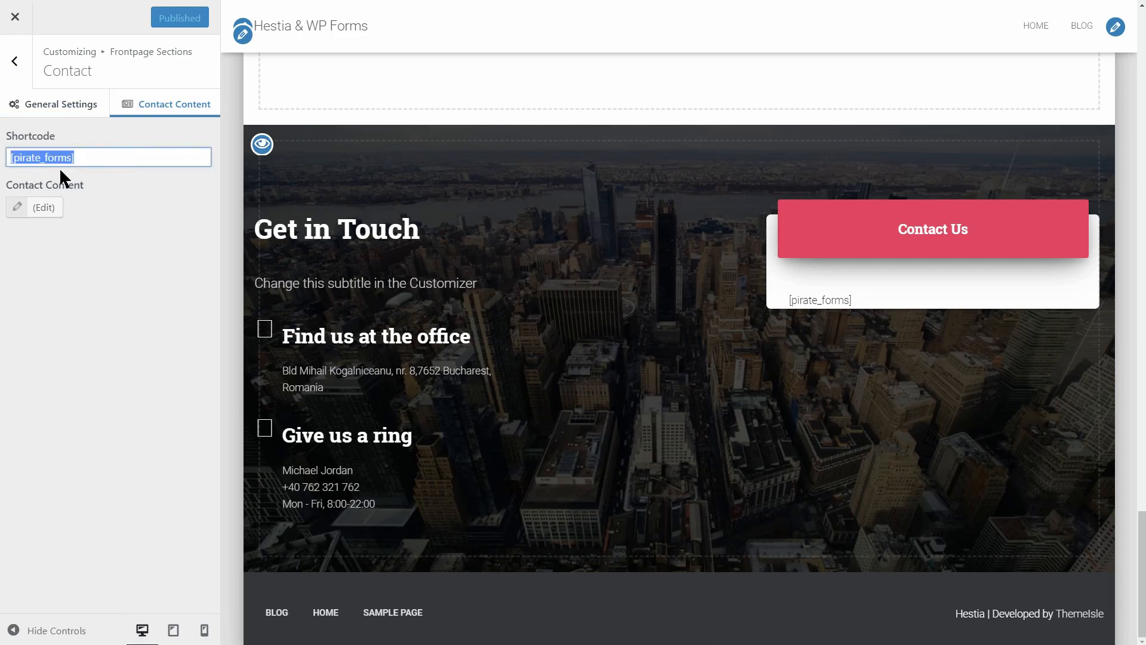
type("[wpforms id=\"21\" title=\"false\" description=\"false\"]")
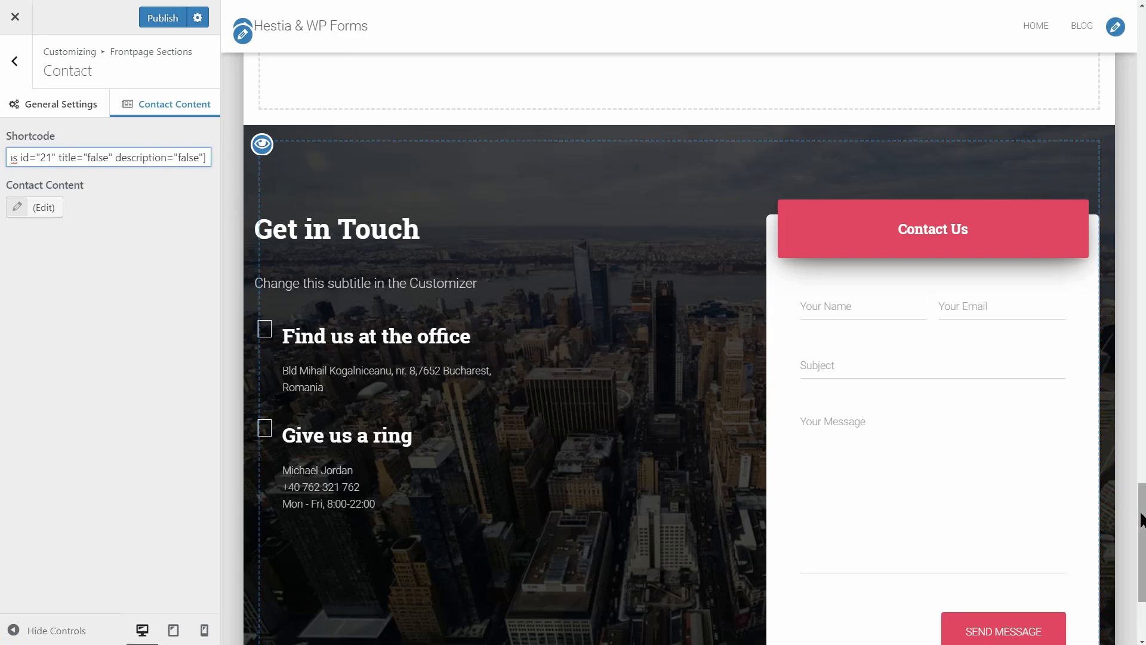
scroll("down", 3)
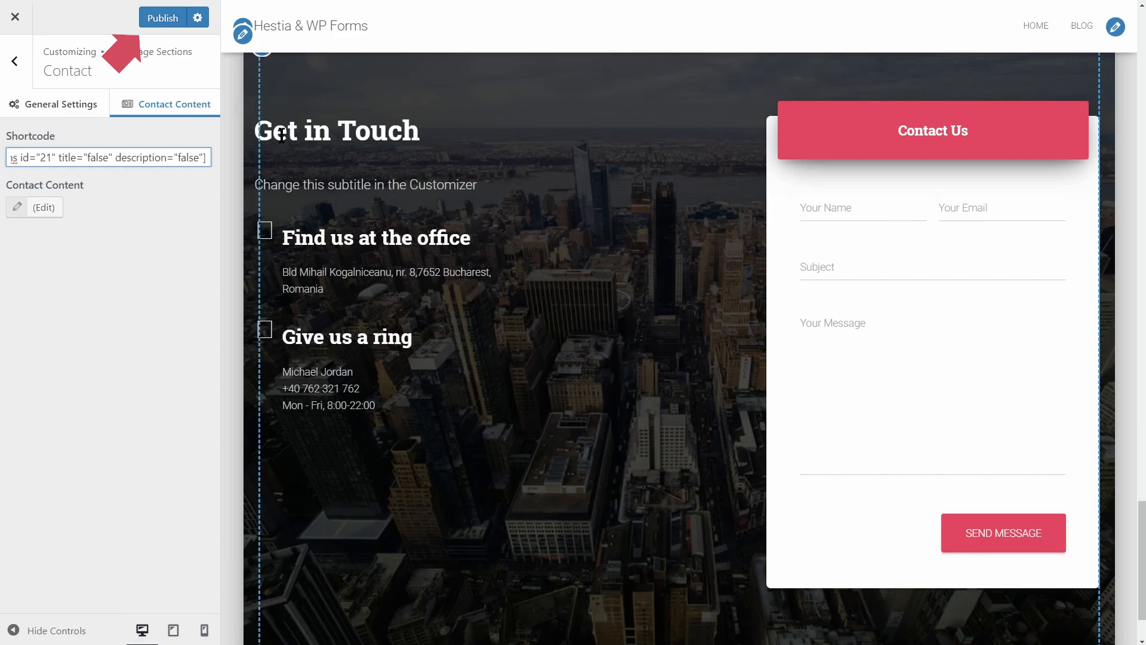
Publish the Customizer changes and preview the page with controls hidden.
left_click(161, 17)
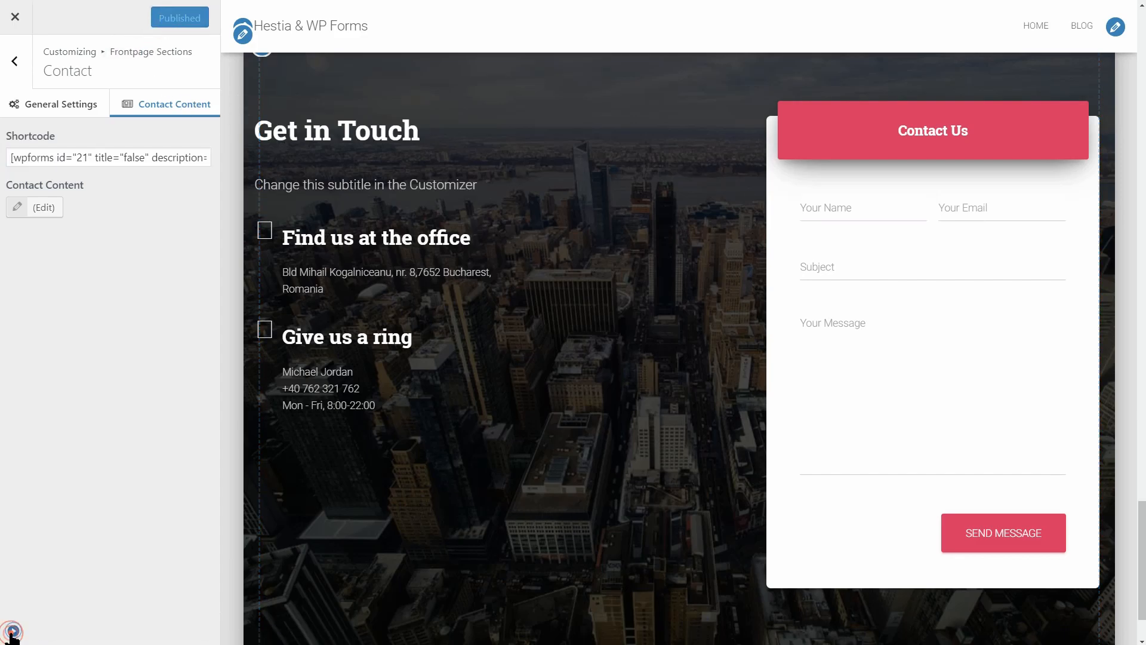
left_click(15, 16)
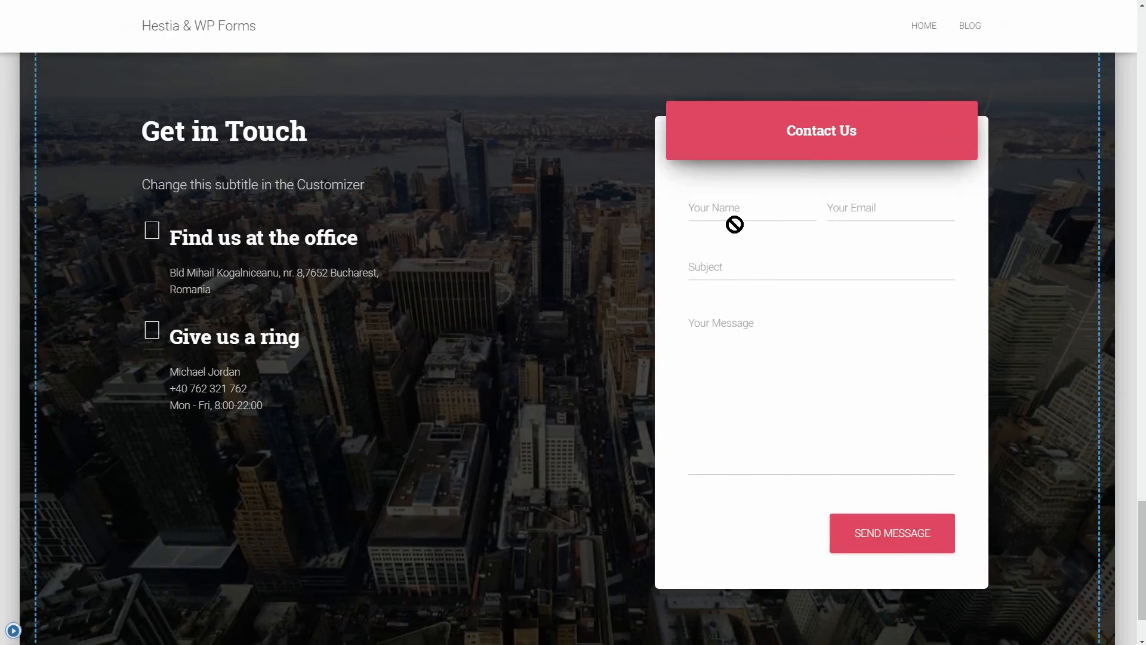